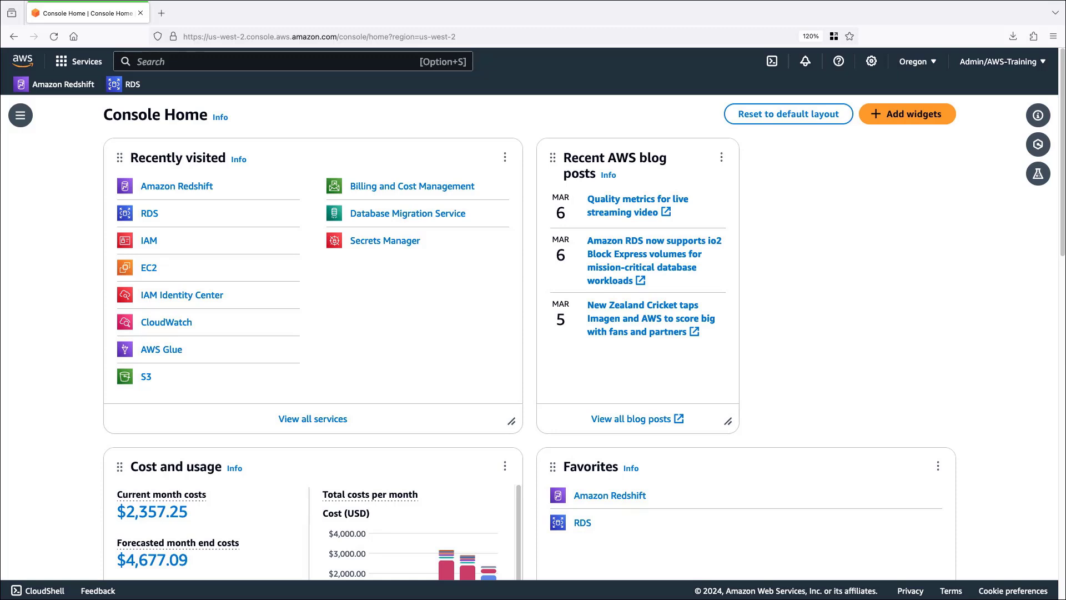
# Step: Go from the console home into RDS, its Databases list, then the Zero-ETL integrations page
pyautogui.click(148, 213)
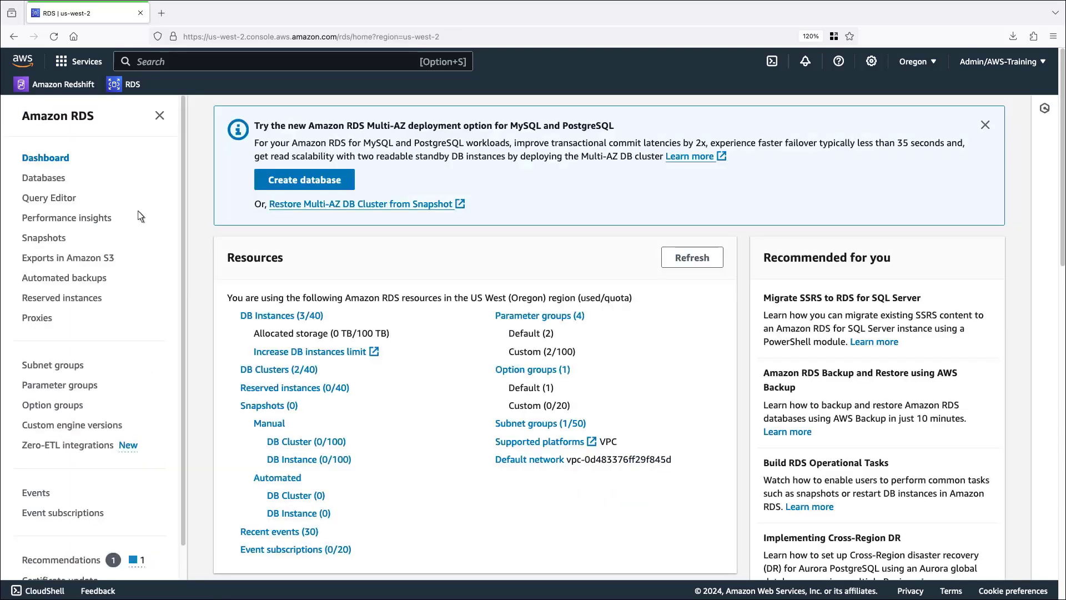
pyautogui.click(43, 178)
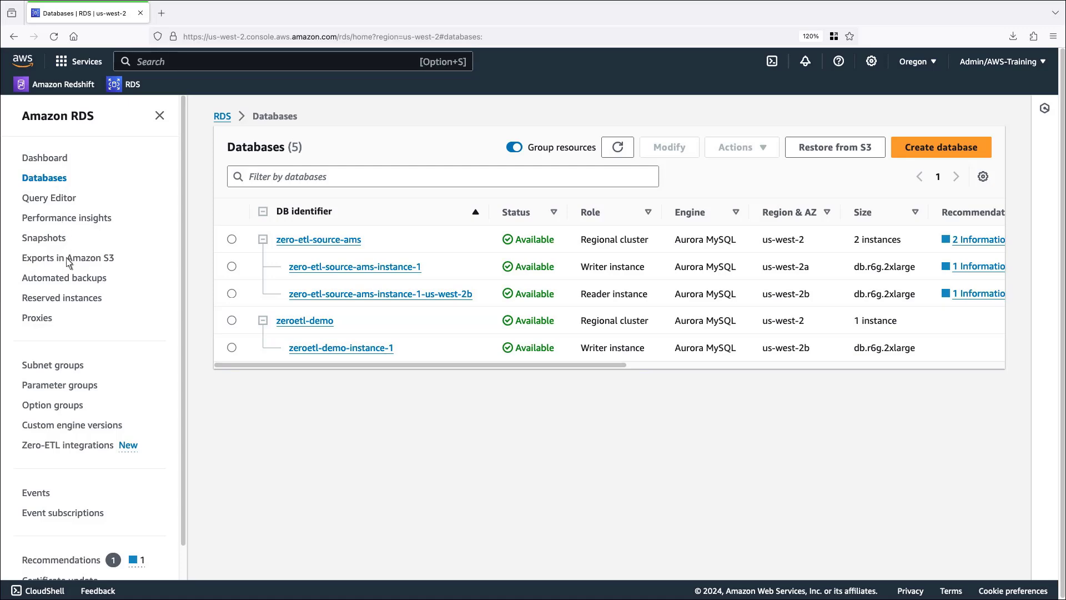
pyautogui.click(66, 444)
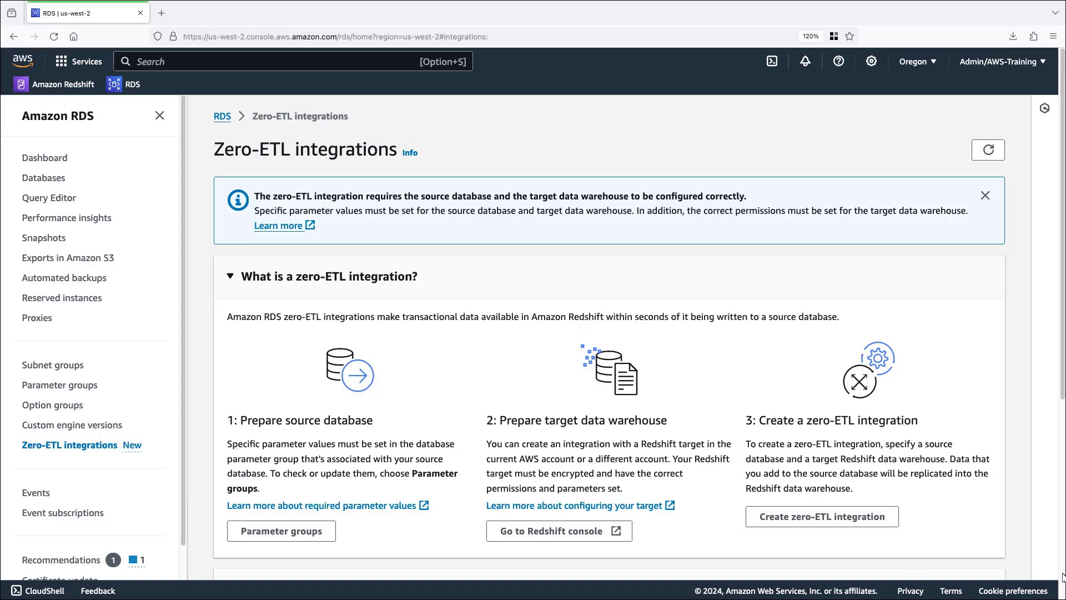
# Step: Start a new zero-ETL integration with the identifier zero-etl-demo
pyautogui.scroll(-3)
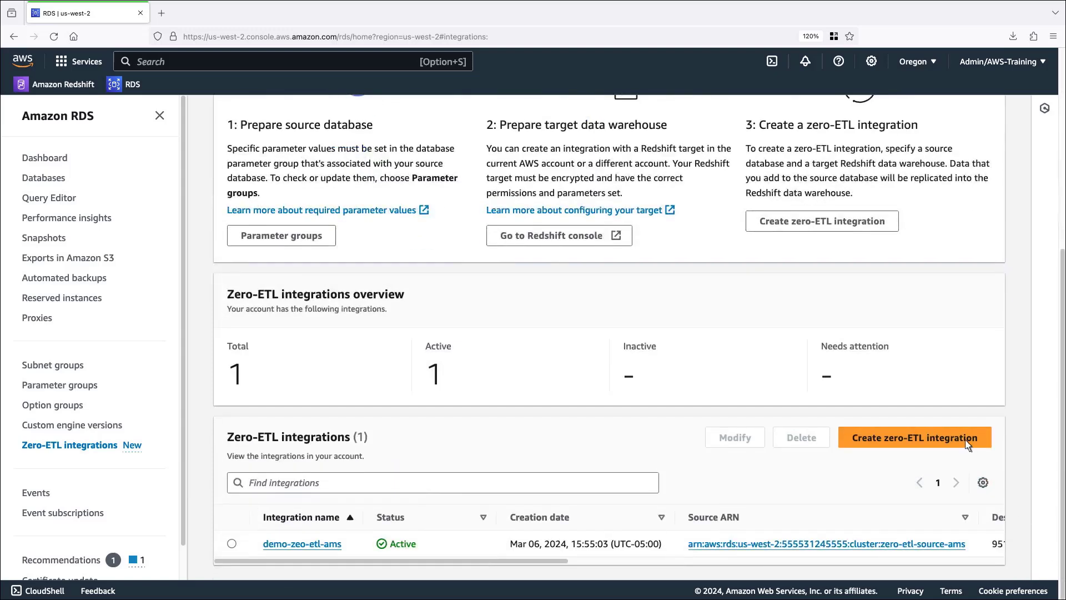
pyautogui.click(914, 438)
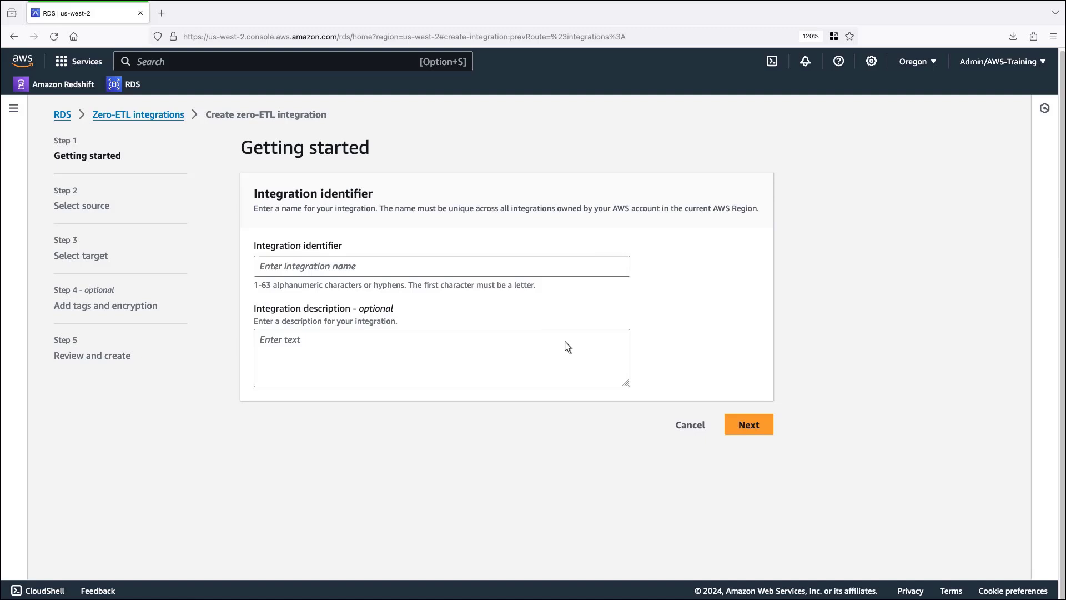
pyautogui.write('zero-etl-demo')
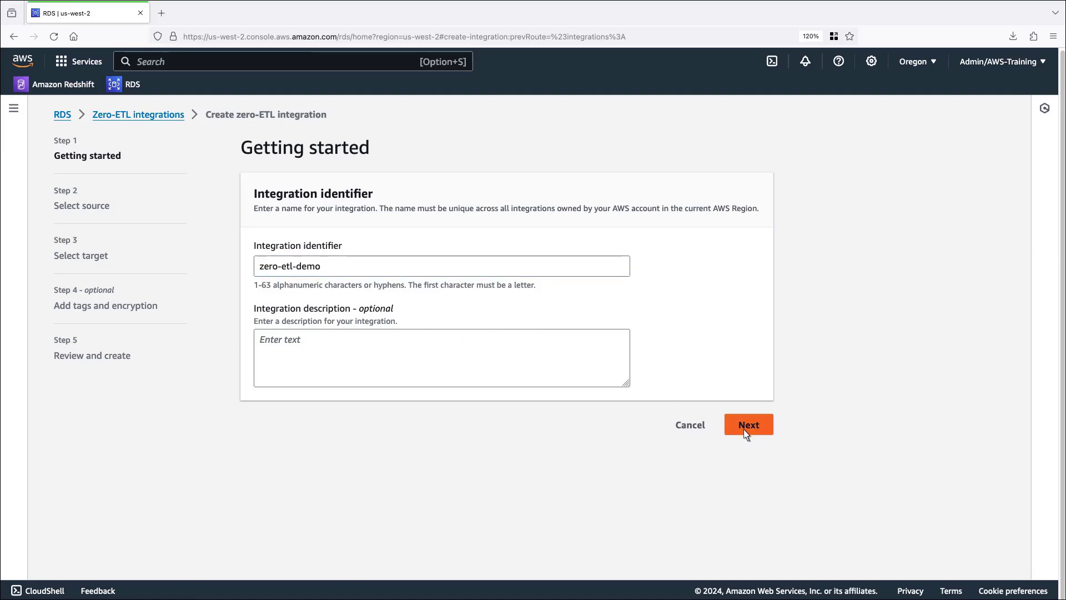
# Step: Choose the Aurora MySQL cluster zeroetl-demo as source and enable Fix it for me (requires reboot)
pyautogui.click(747, 424)
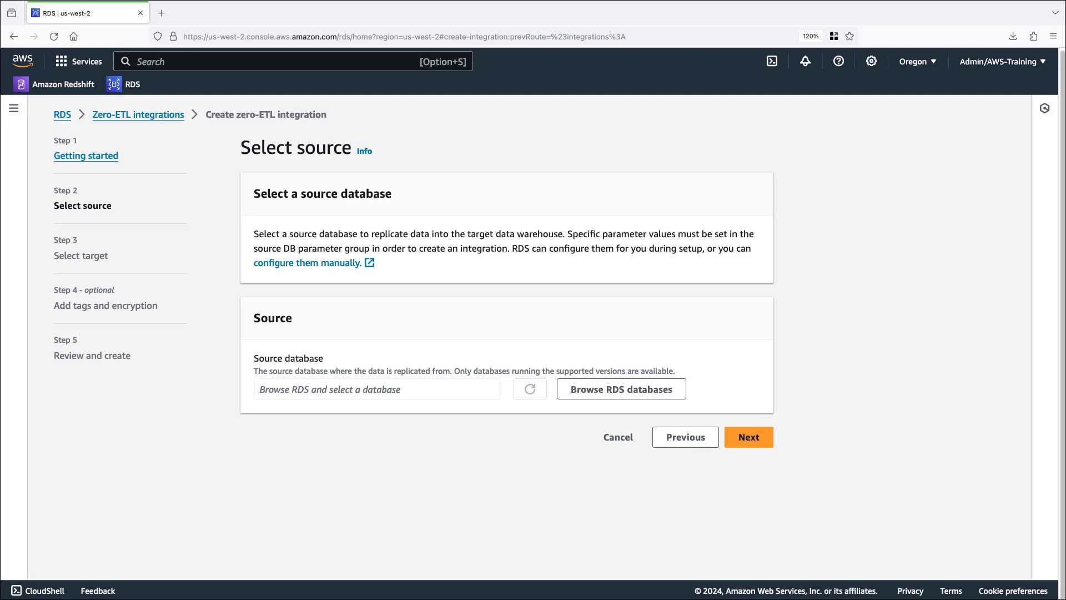
pyautogui.moveTo(660, 403)
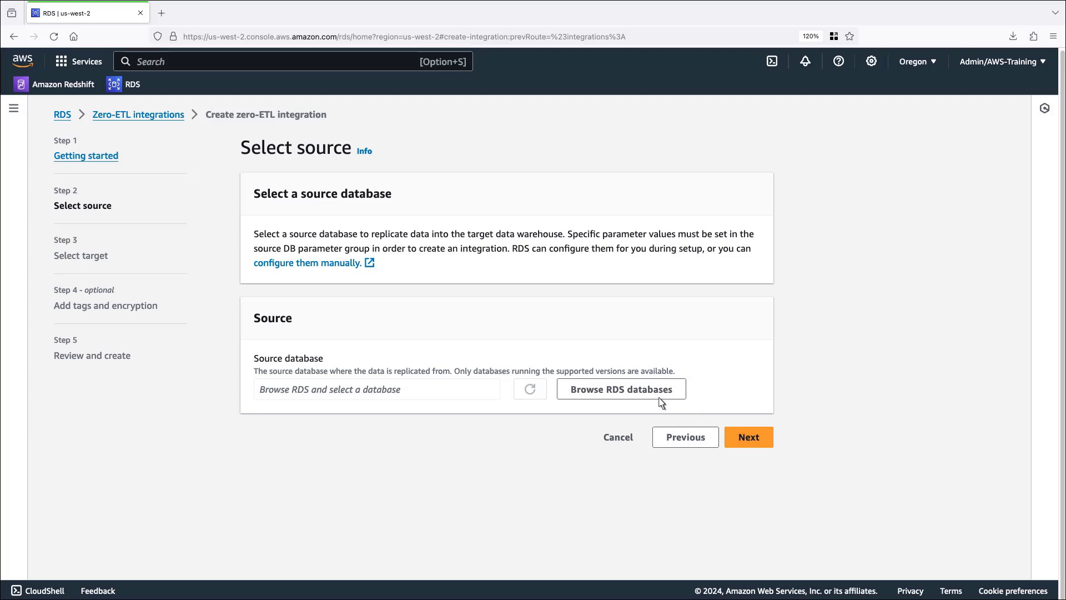
pyautogui.click(620, 389)
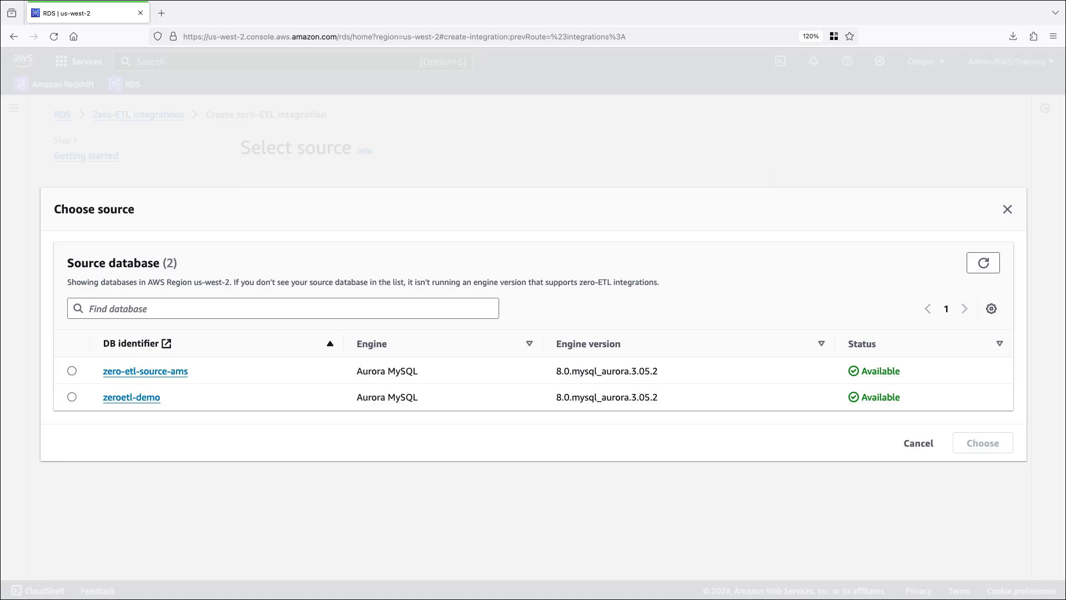
pyautogui.moveTo(131, 398)
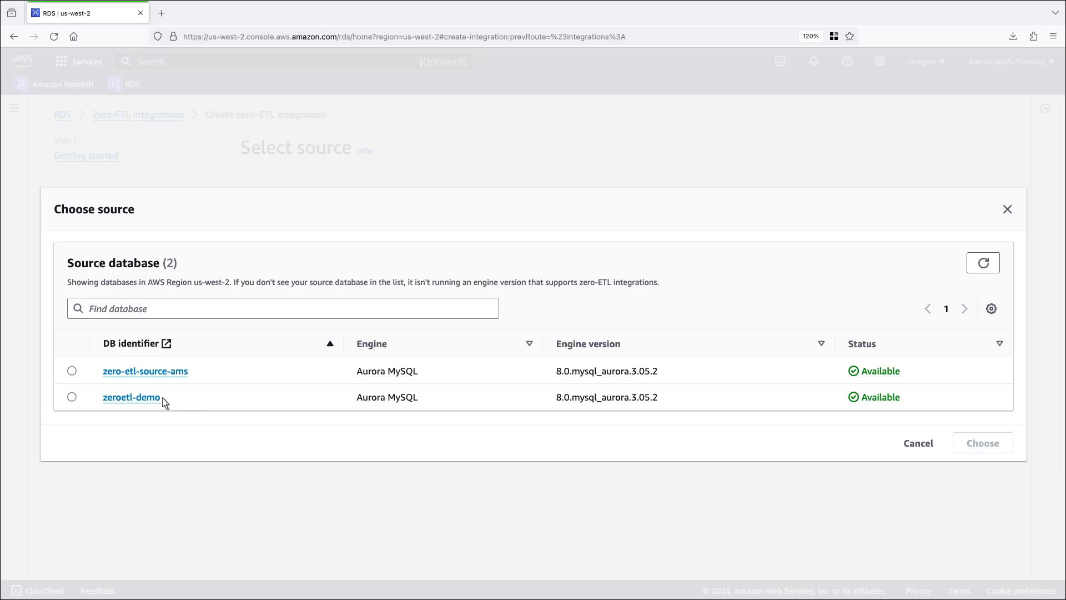
pyautogui.click(71, 398)
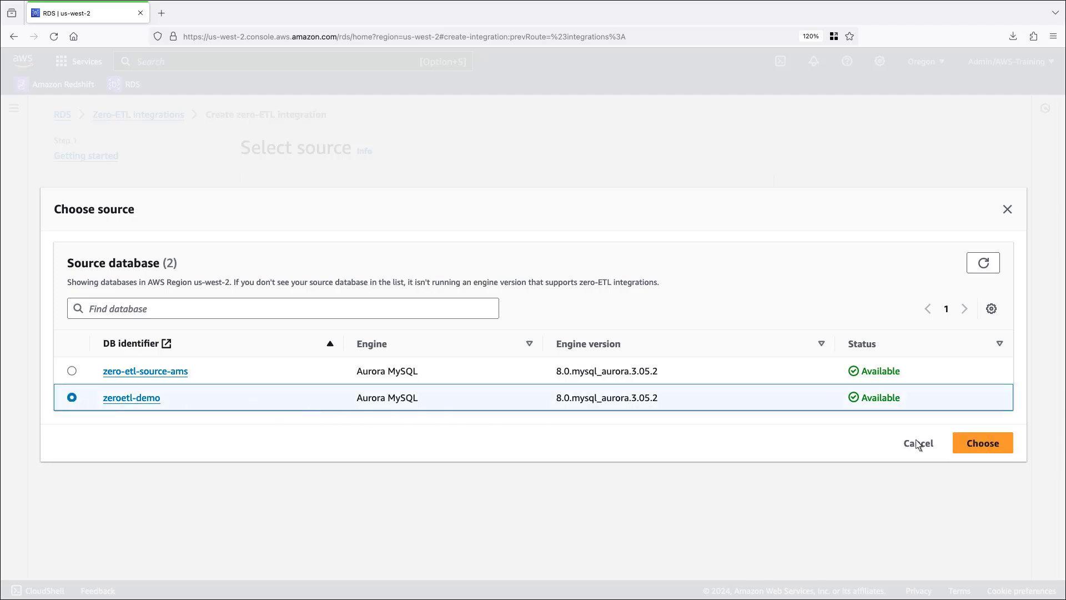
pyautogui.click(981, 443)
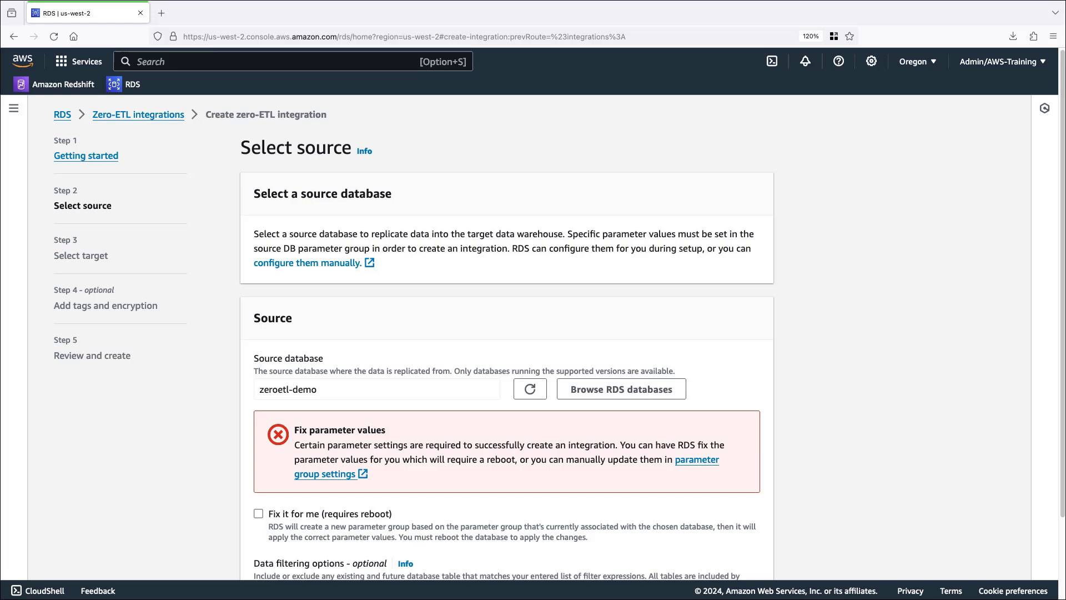
pyautogui.moveTo(292, 516)
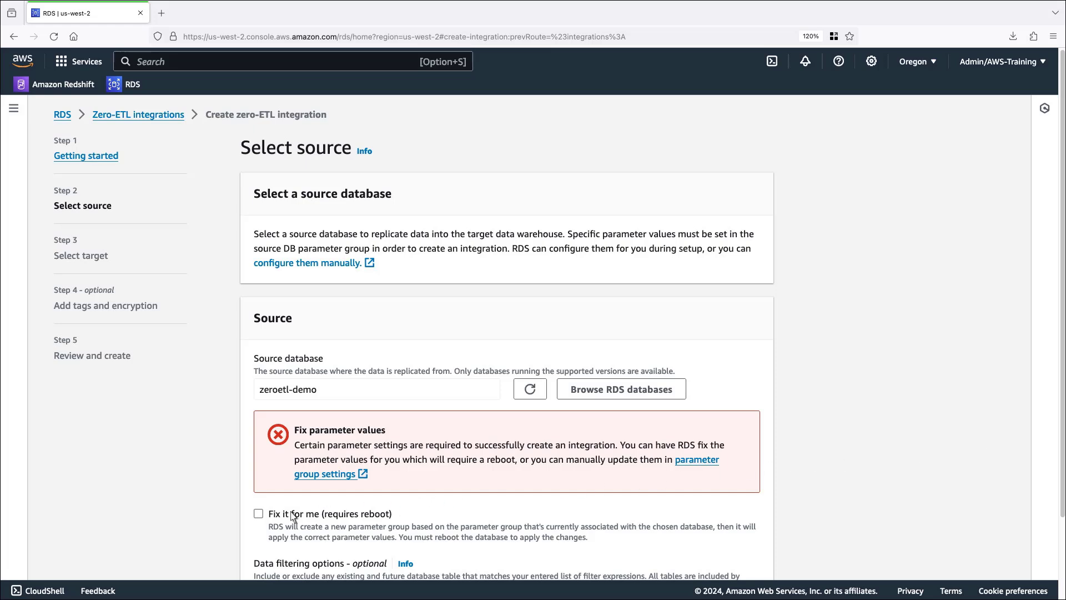
pyautogui.click(259, 513)
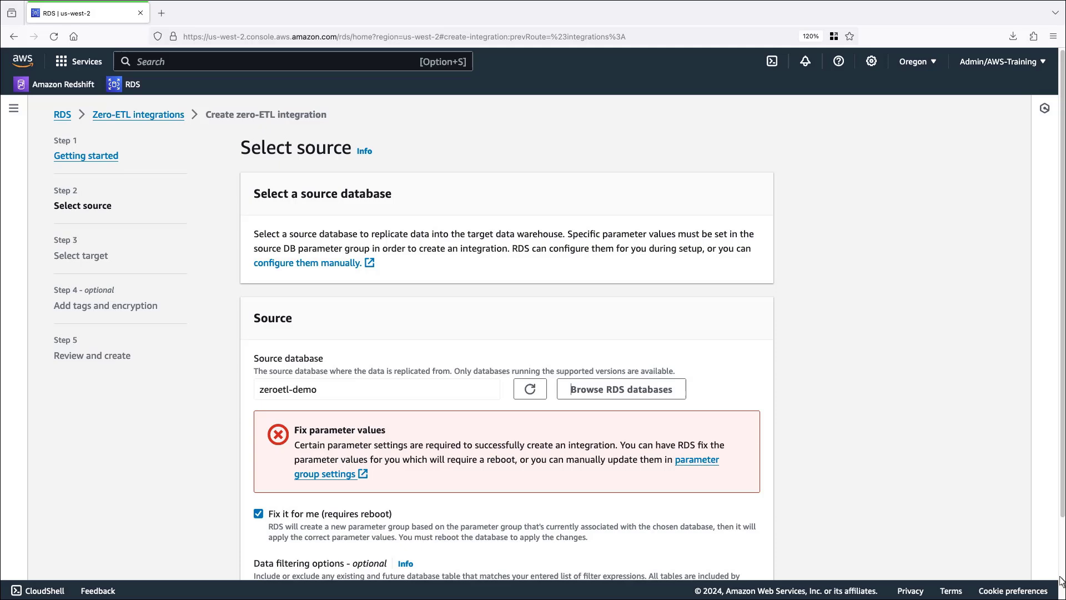
pyautogui.scroll(-3)
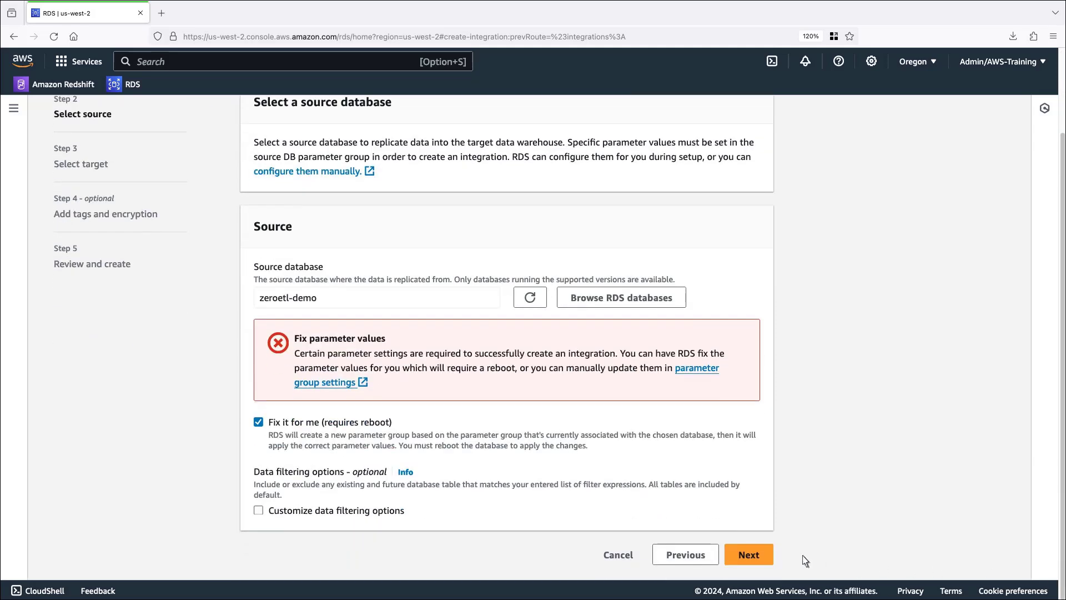
# Step: Customize data filtering to include sales.*,marketing.* and exclude hr.* tables
pyautogui.click(259, 509)
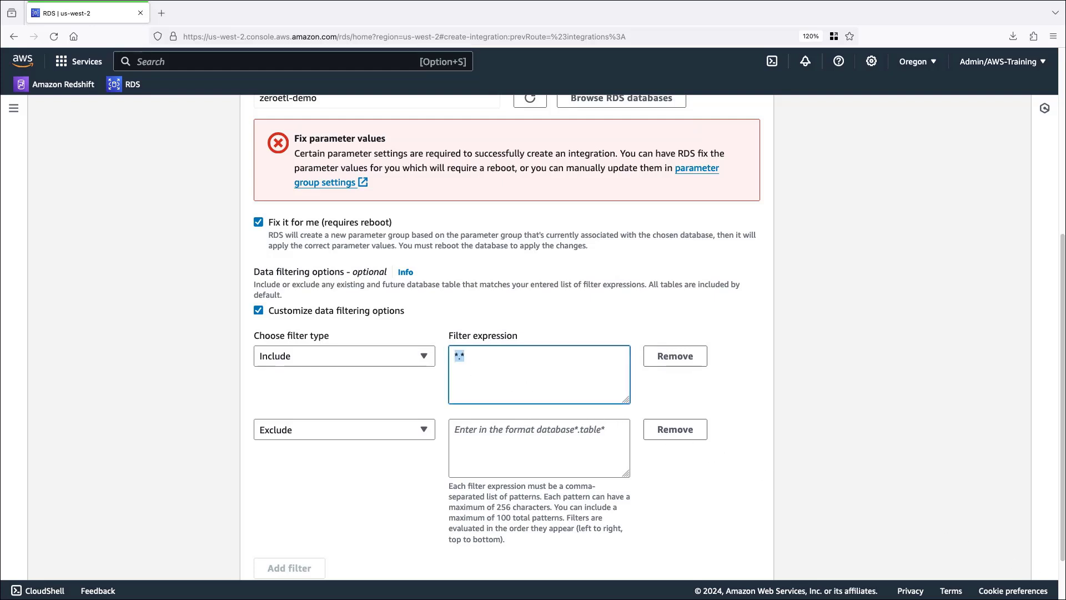
pyautogui.write('sales.*,marketing.*')
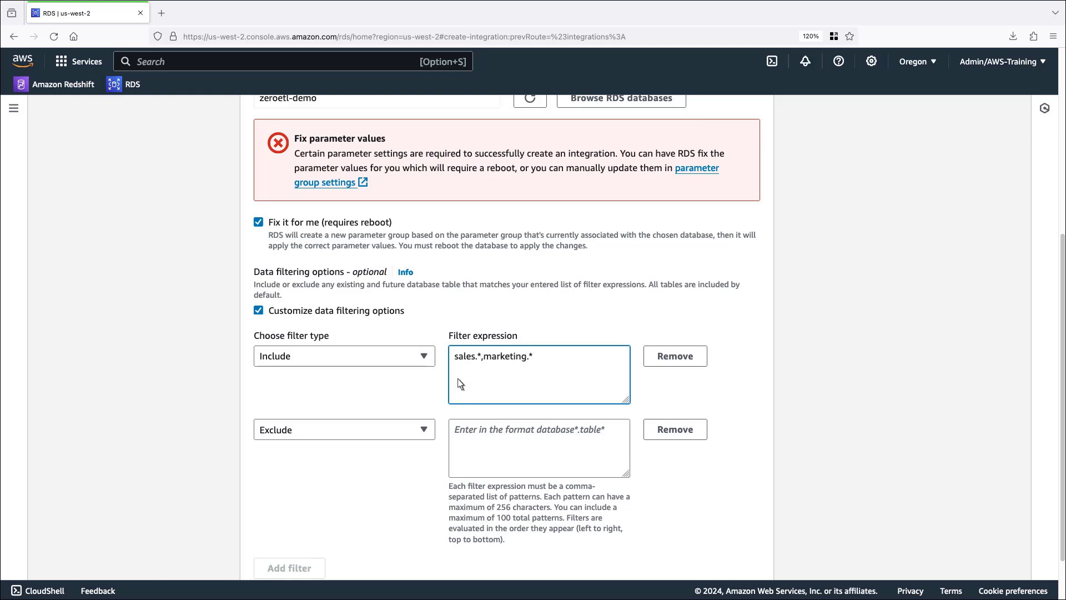
pyautogui.write('hr.*')
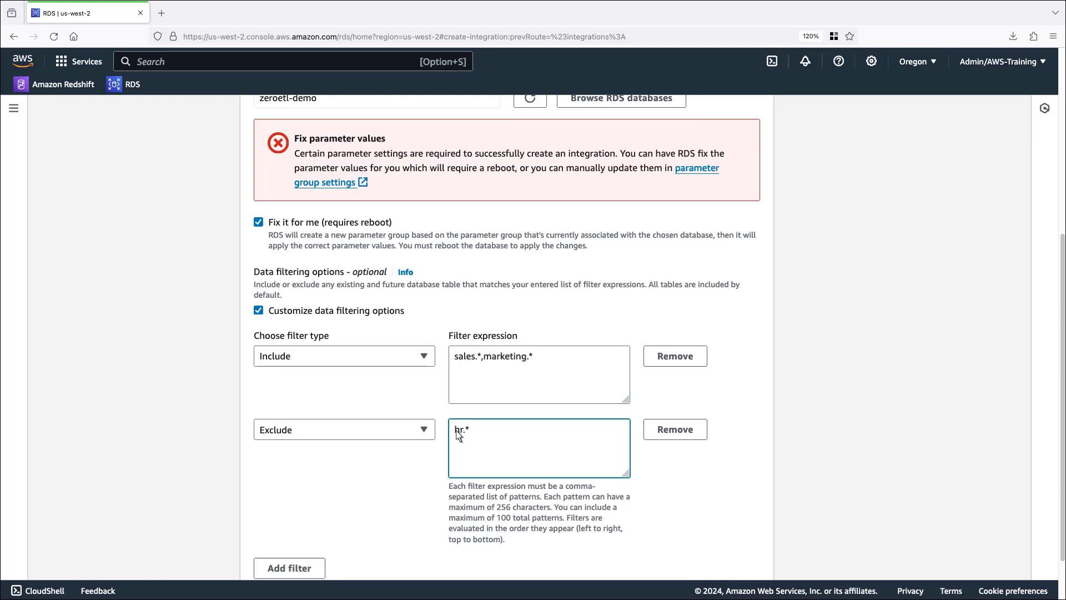
pyautogui.scroll(-3)
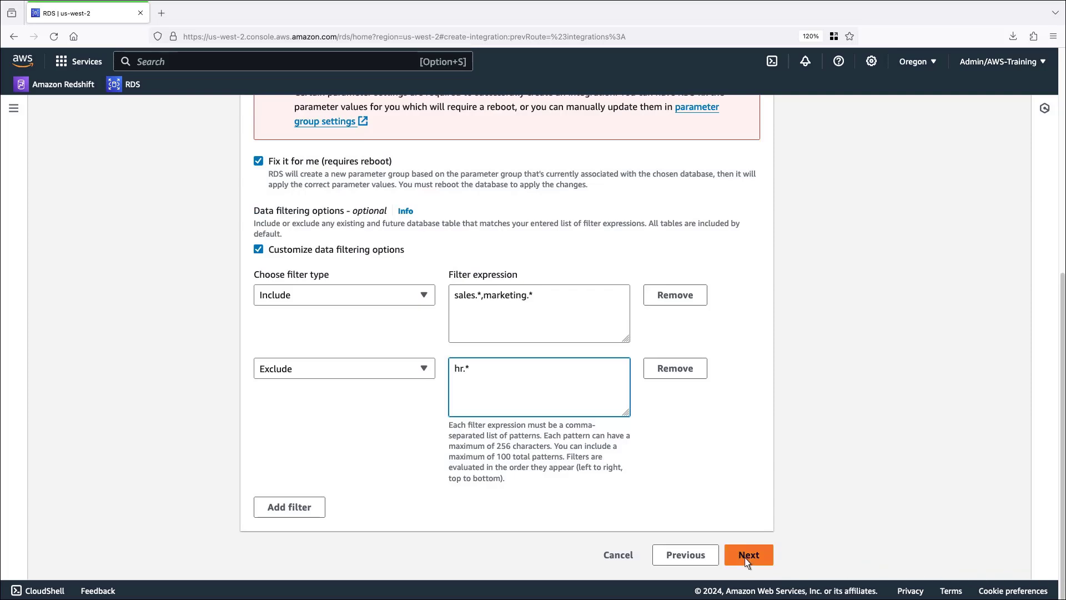
# Step: Advance to the Source reboot required prompt and enter confirm as written consent
pyautogui.click(747, 554)
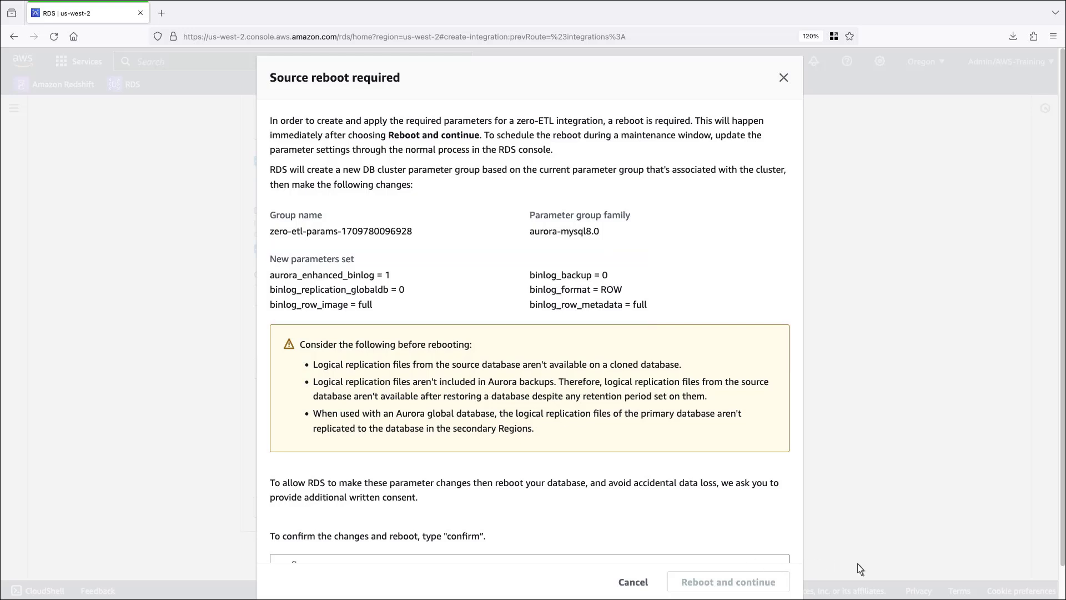
pyautogui.scroll(-3)
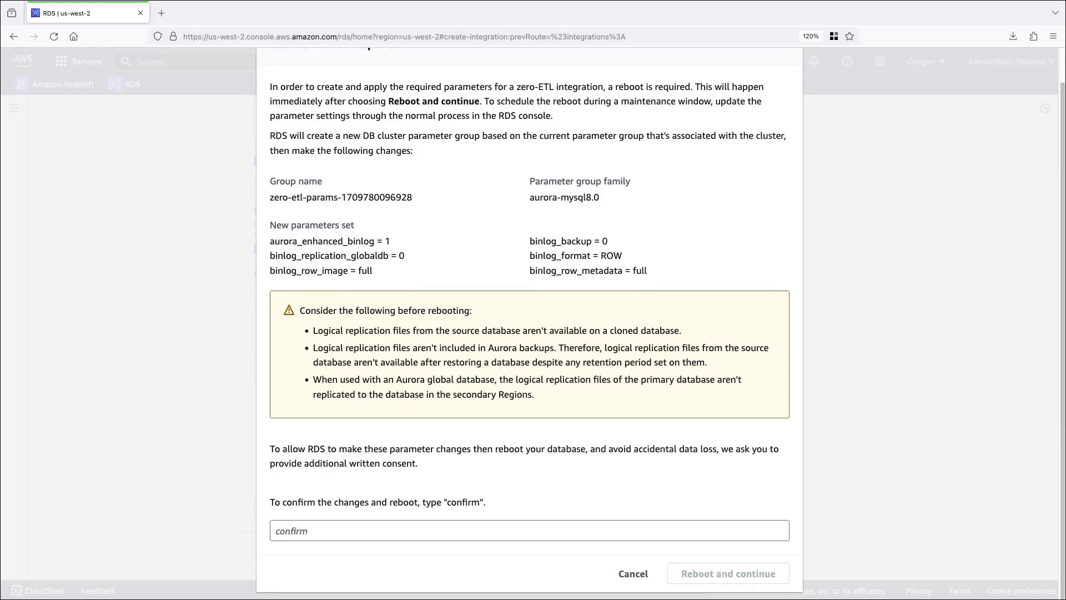
pyautogui.moveTo(433, 547)
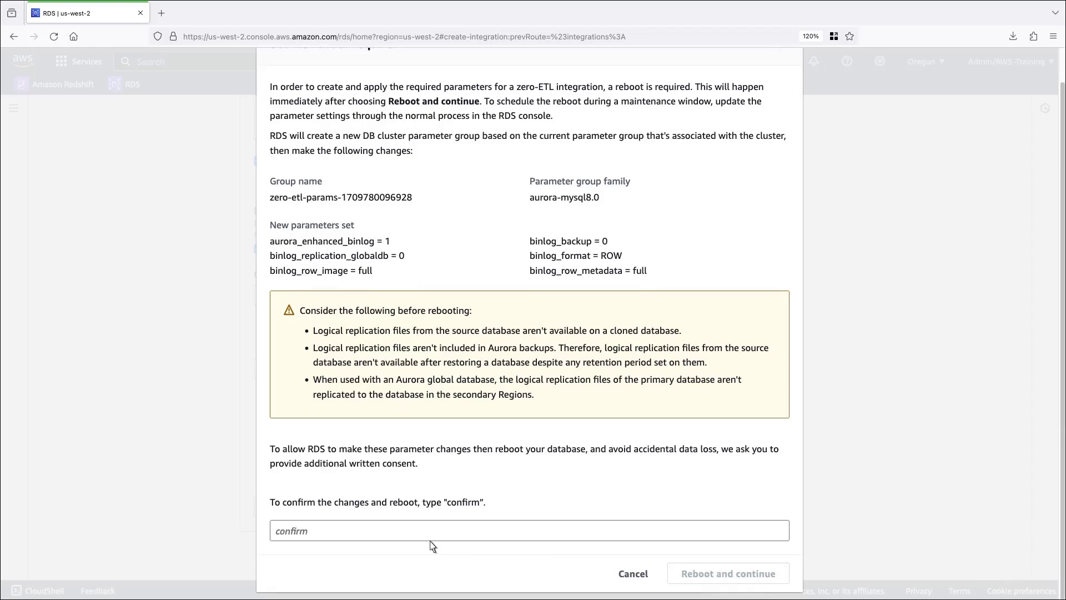
pyautogui.write('confirm')
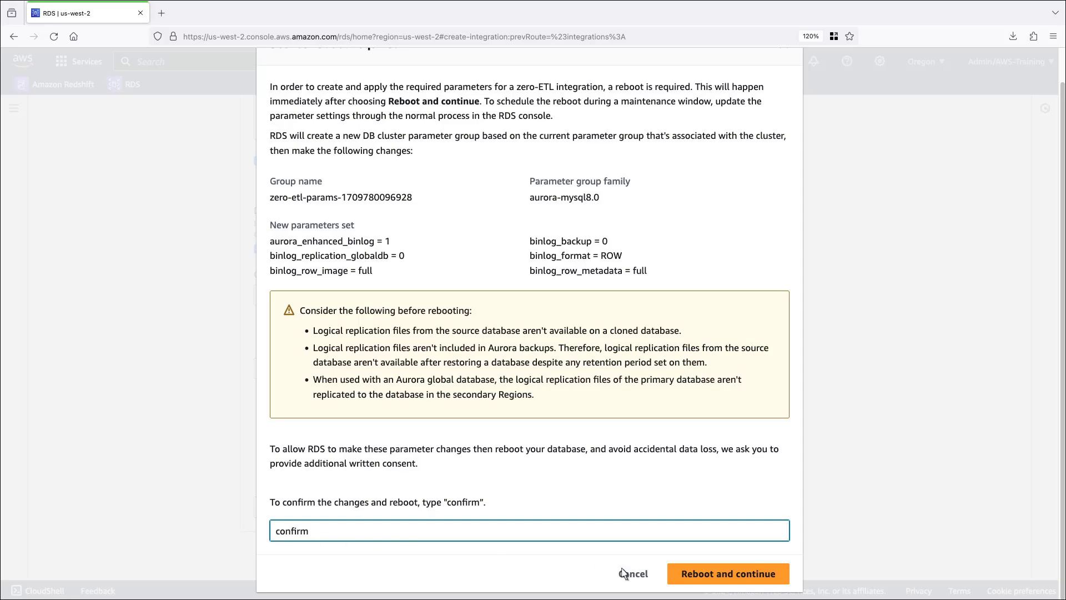
# Step: Reboot the source, review and close the parameter-fix progress, and keep the target in the current account
pyautogui.click(726, 573)
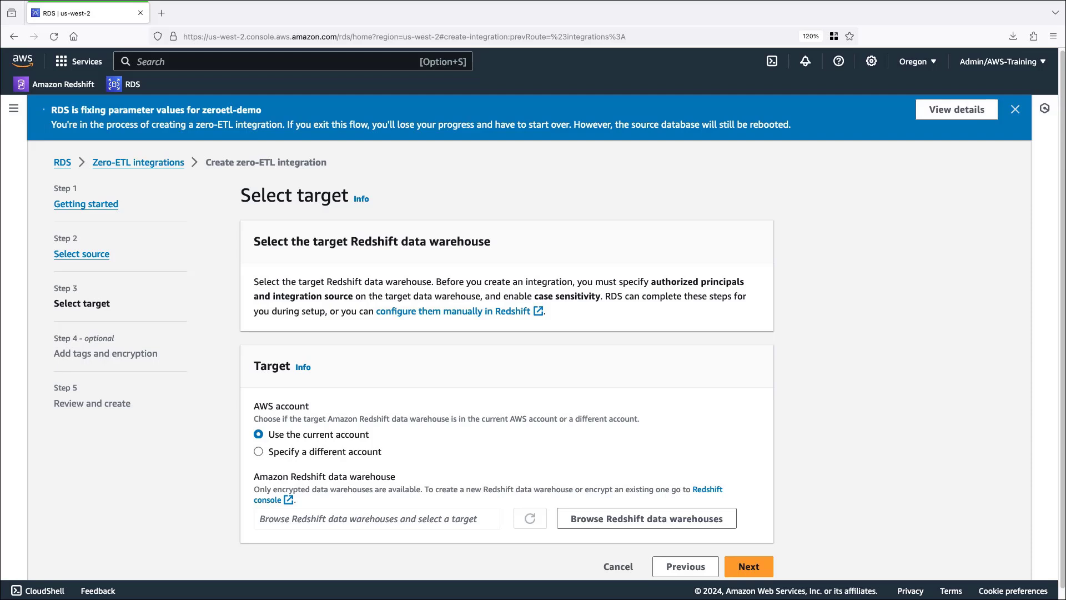
pyautogui.moveTo(892, 221)
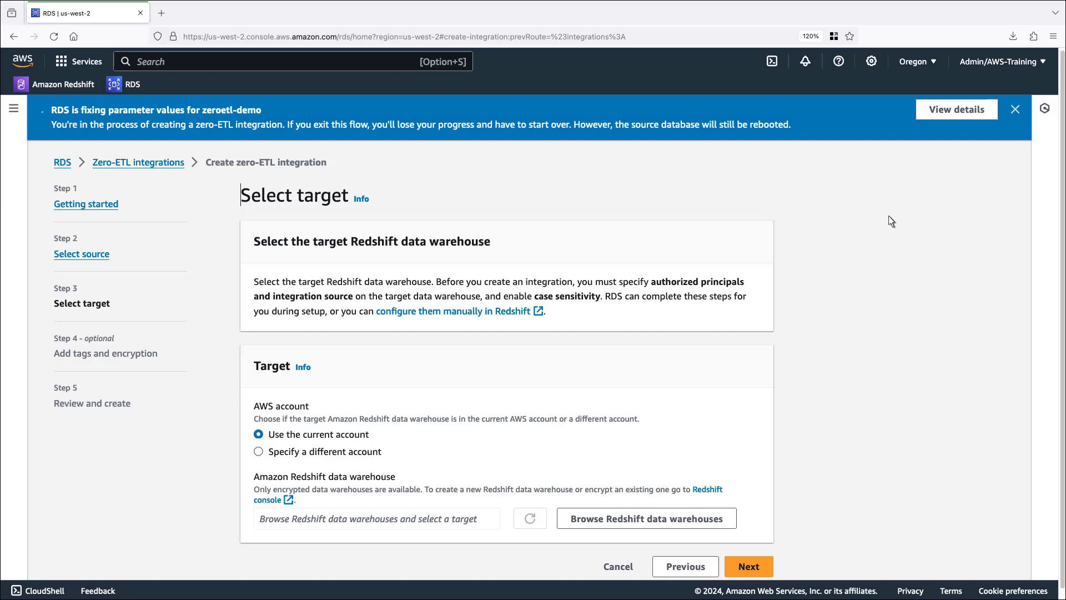
pyautogui.click(955, 110)
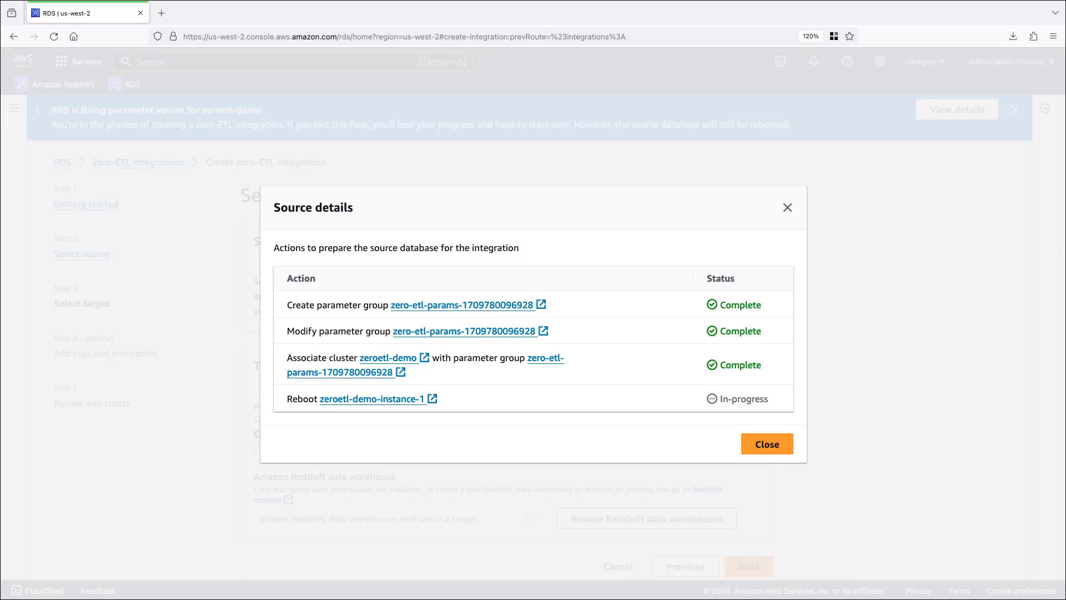
pyautogui.moveTo(772, 432)
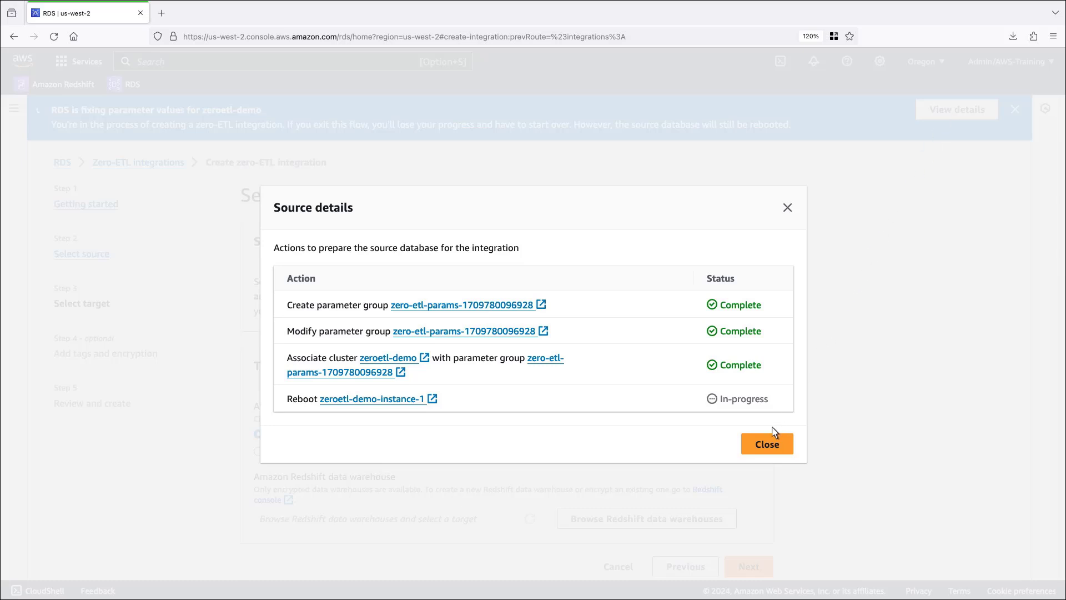
pyautogui.click(766, 443)
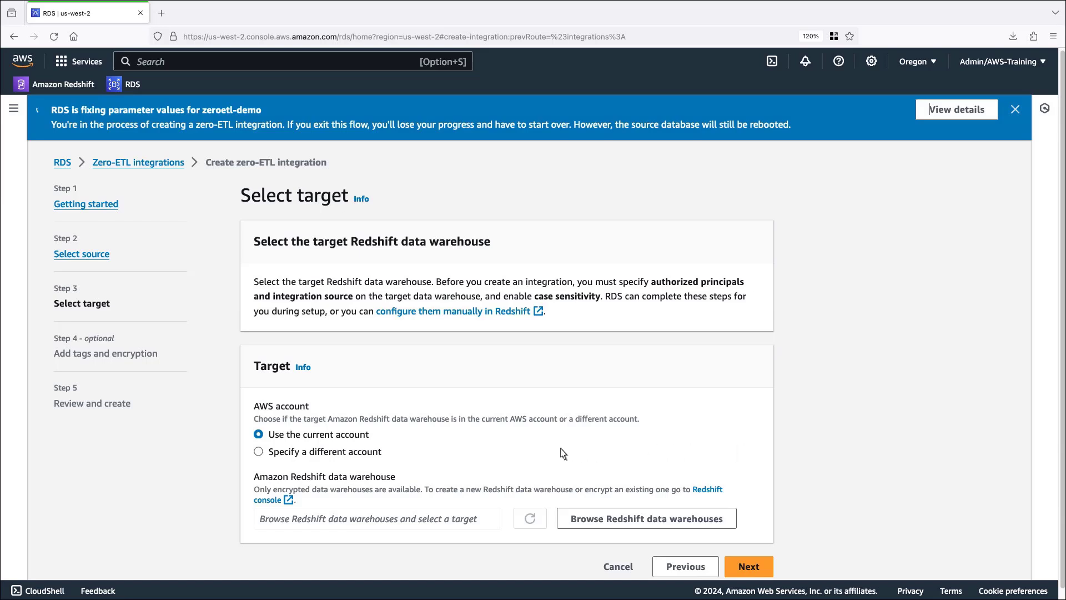
pyautogui.click(259, 450)
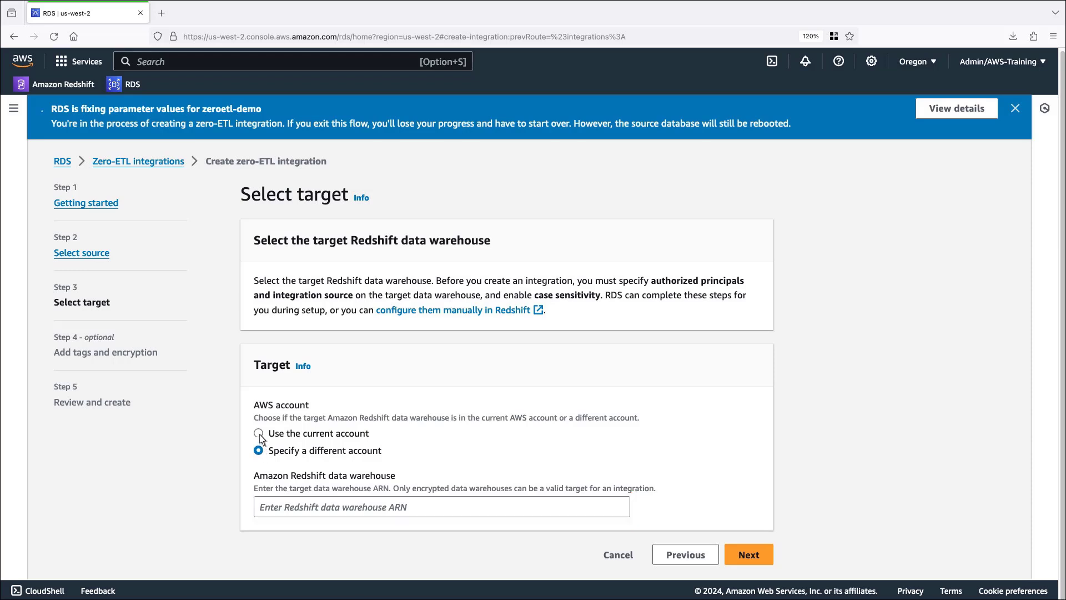
pyautogui.click(258, 433)
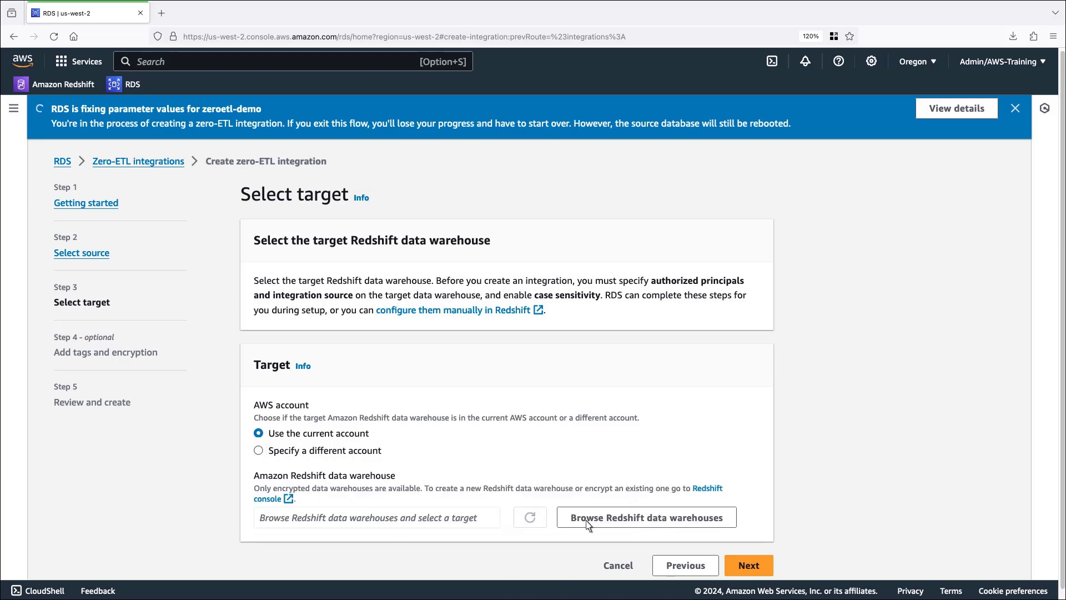
# Step: Pick zeroetldemonamespace as the Redshift target with Fix it for me, and proceed to review the changes
pyautogui.click(646, 517)
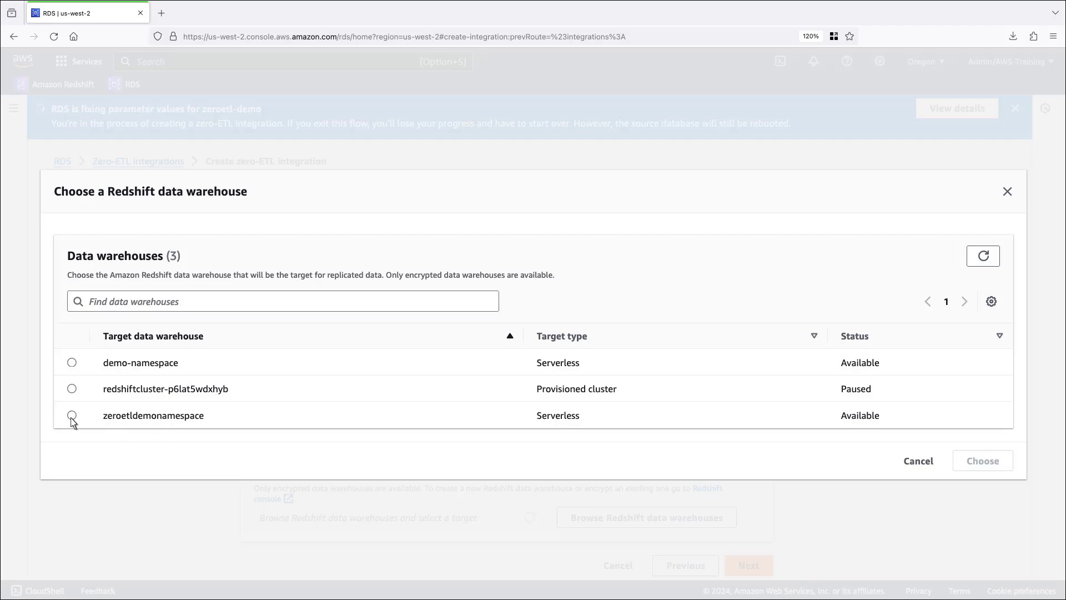
pyautogui.click(981, 460)
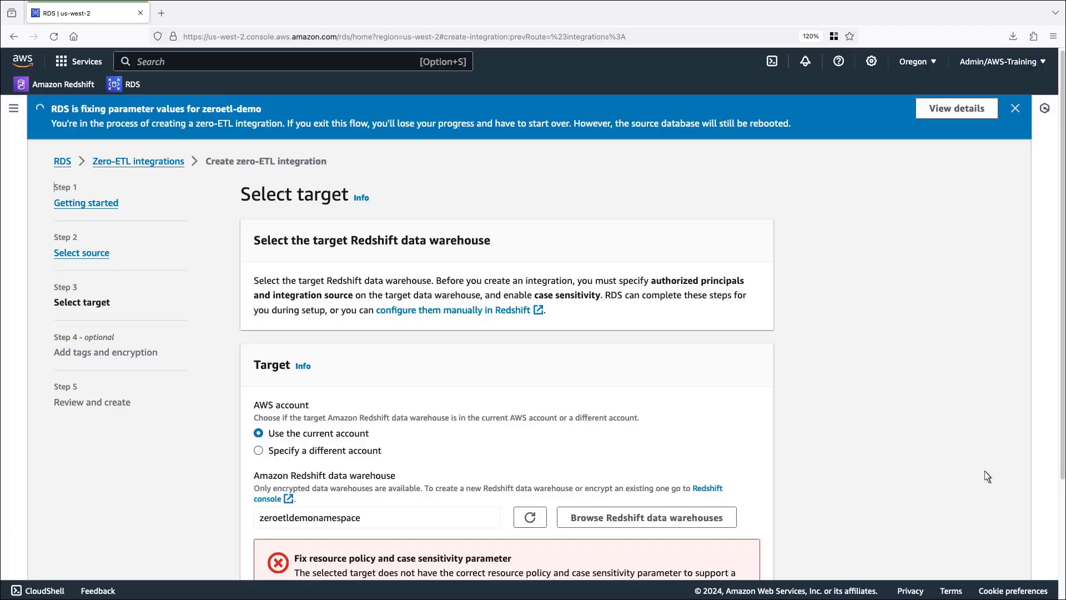
pyautogui.scroll(-3)
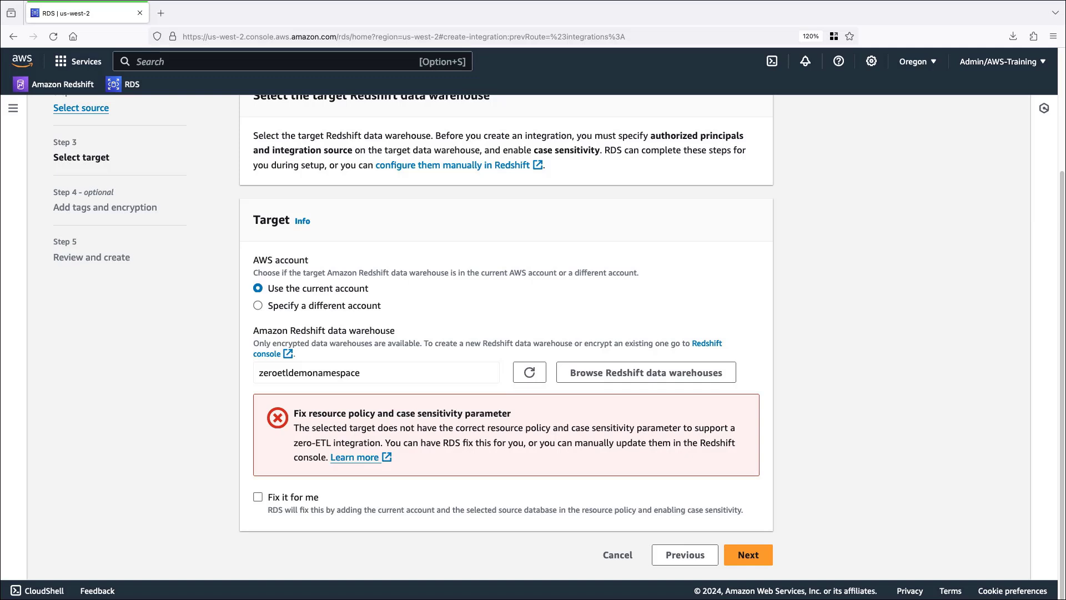
pyautogui.moveTo(1005, 575)
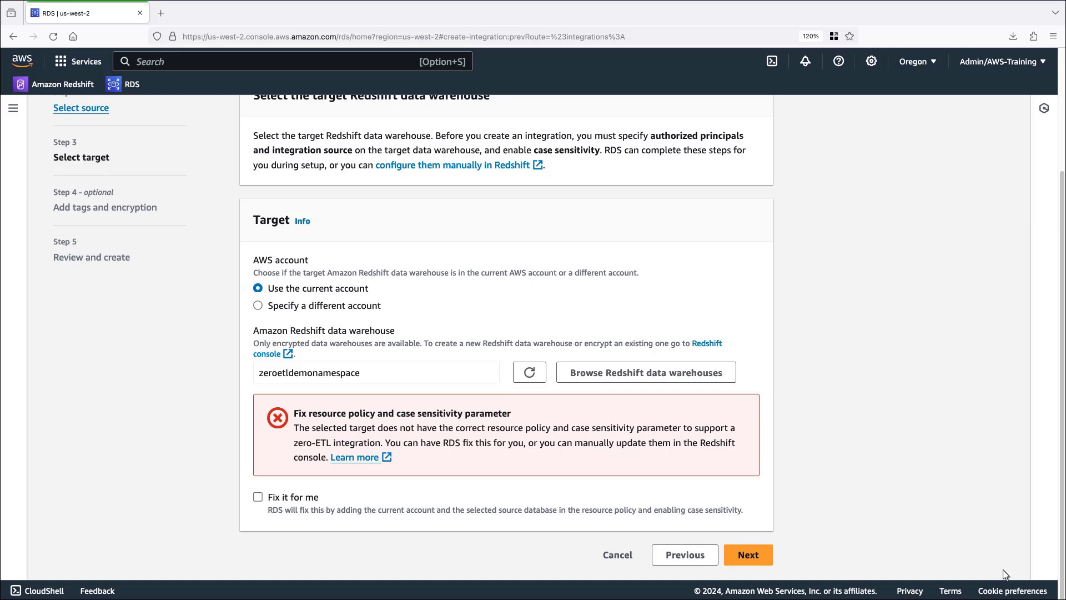
pyautogui.click(257, 497)
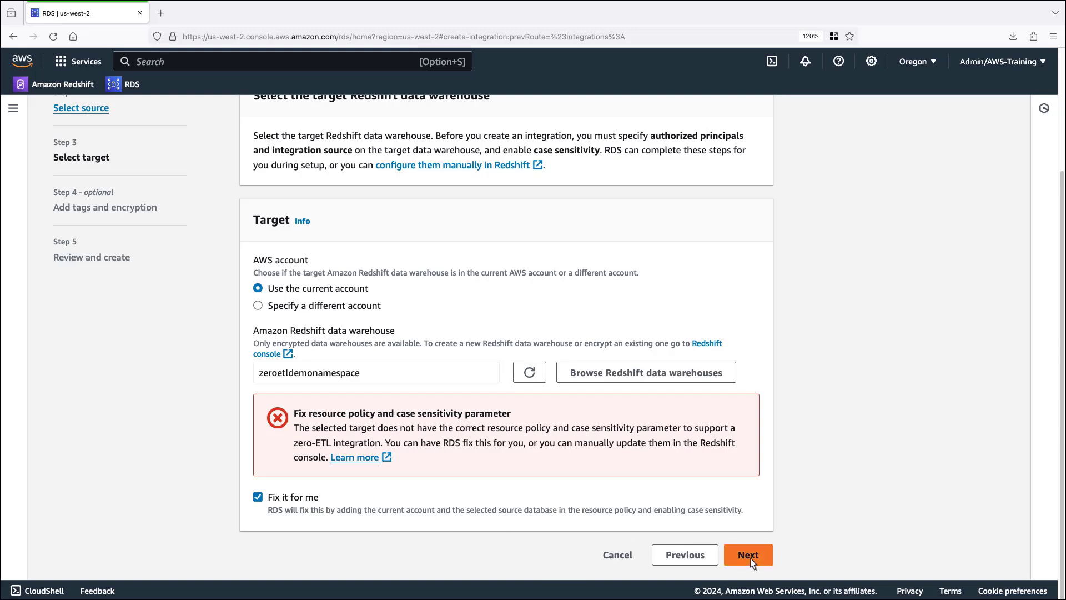
pyautogui.click(747, 554)
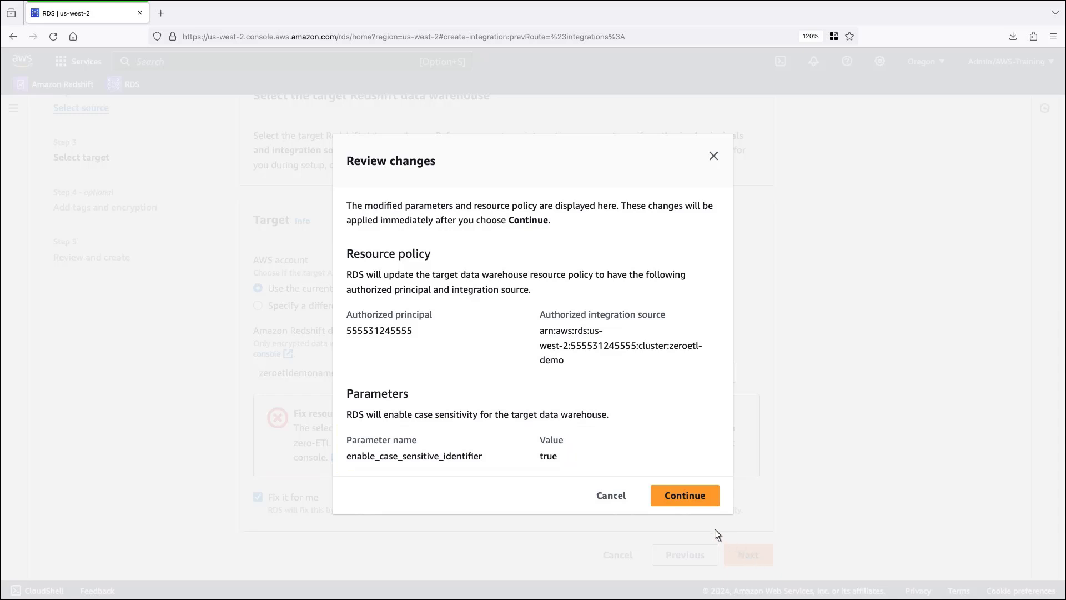
# Step: Apply the target fixes, keep default tags and encryption, and create the zero-etl-demo integration
pyautogui.click(684, 494)
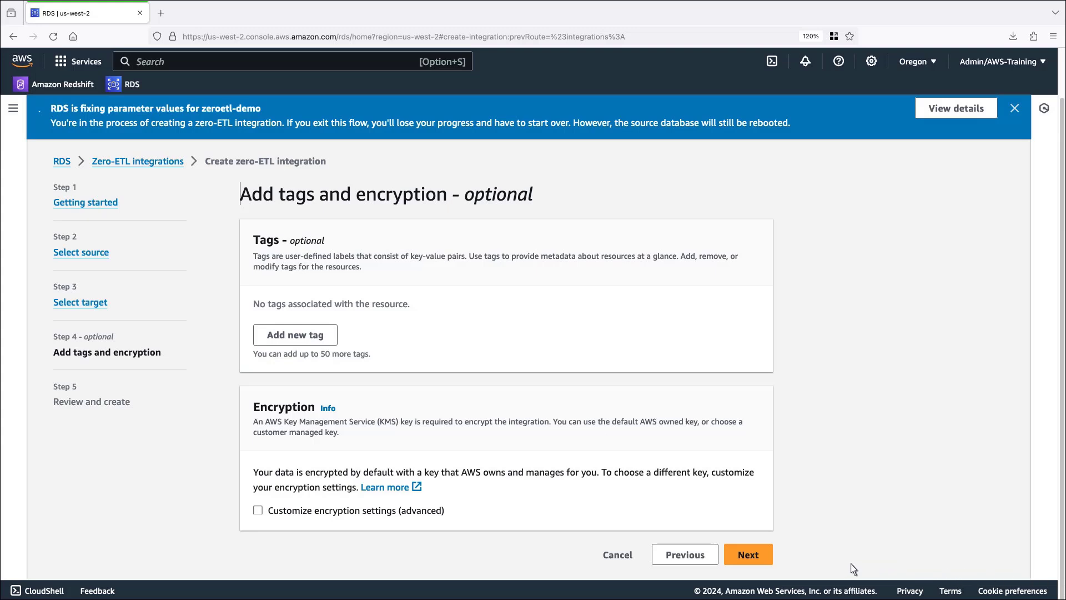
pyautogui.click(748, 553)
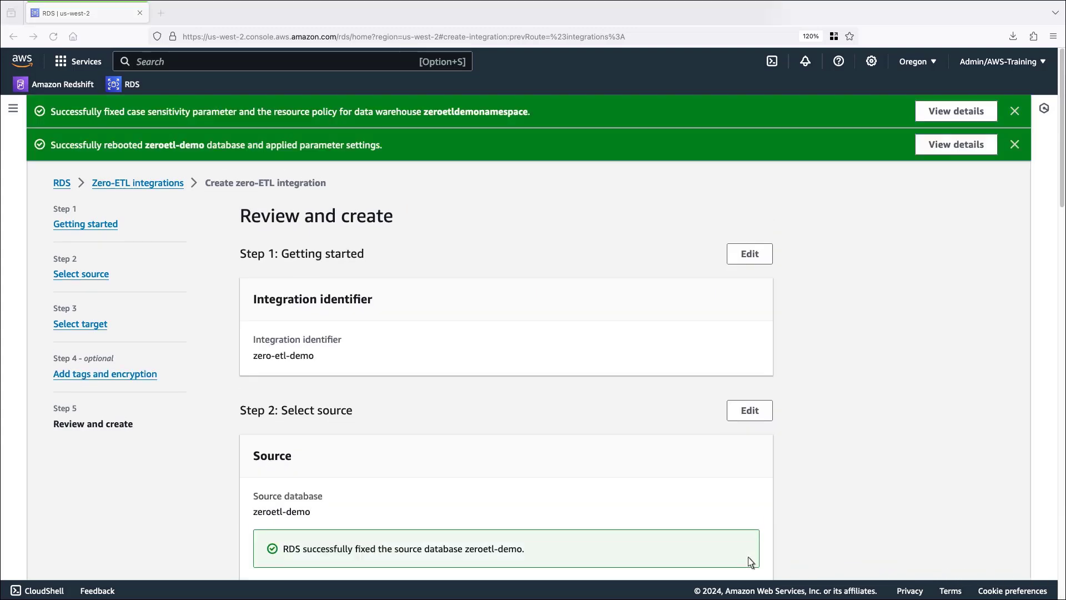
pyautogui.scroll(-3)
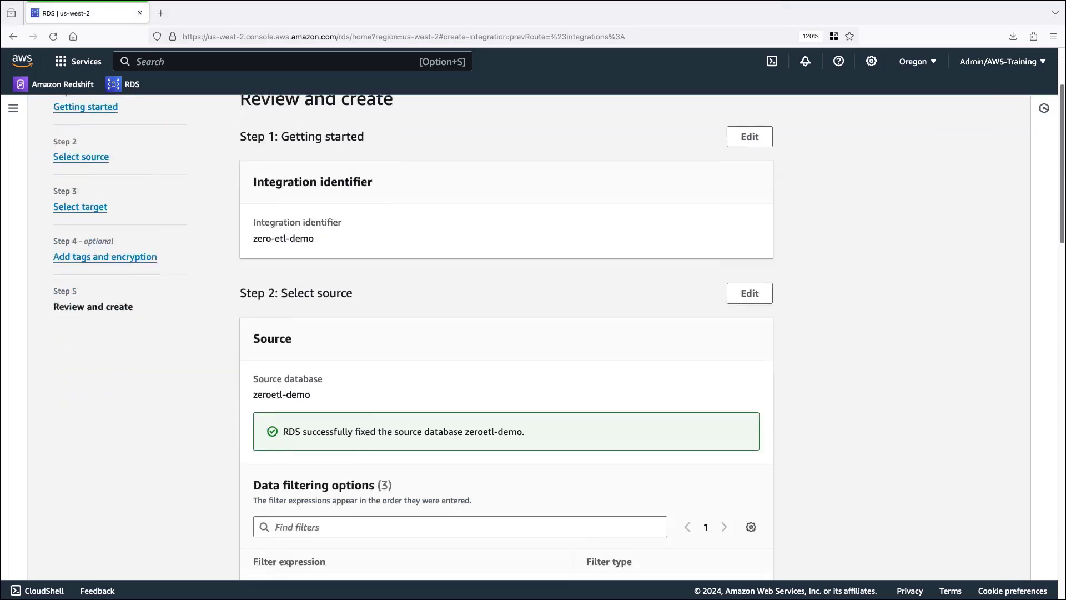
pyautogui.scroll(-3)
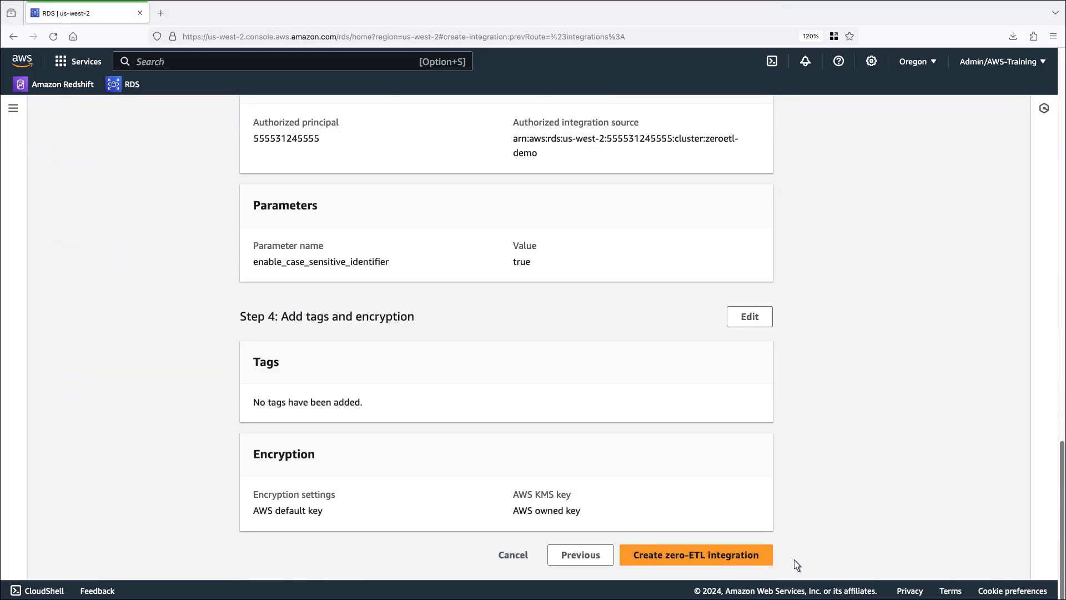
pyautogui.click(695, 554)
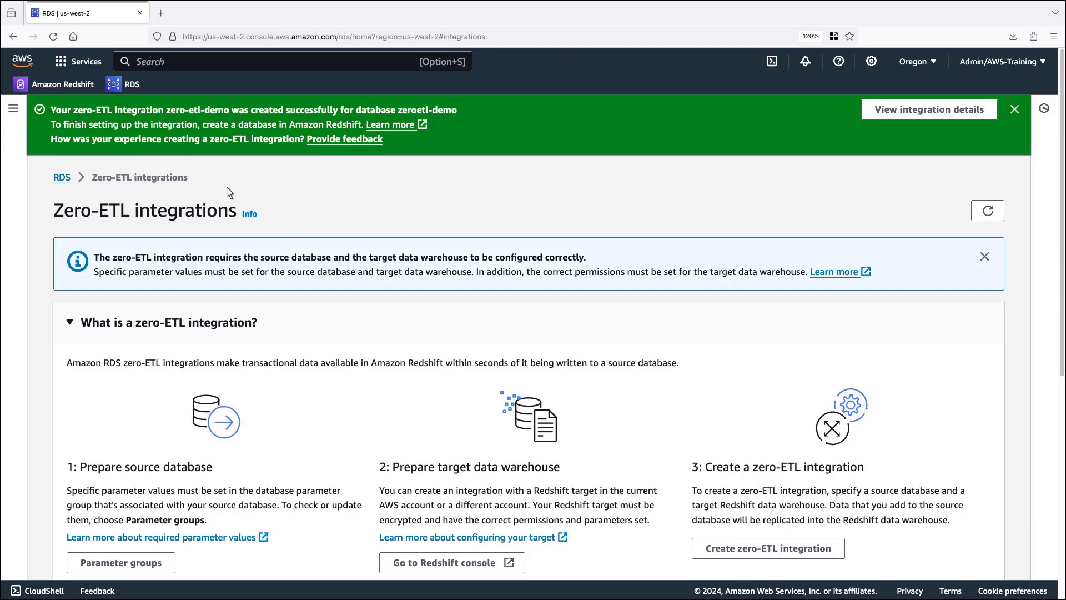
# Step: From the zeroetldemonamespace integration in Redshift, create a database named destination
pyautogui.click(62, 84)
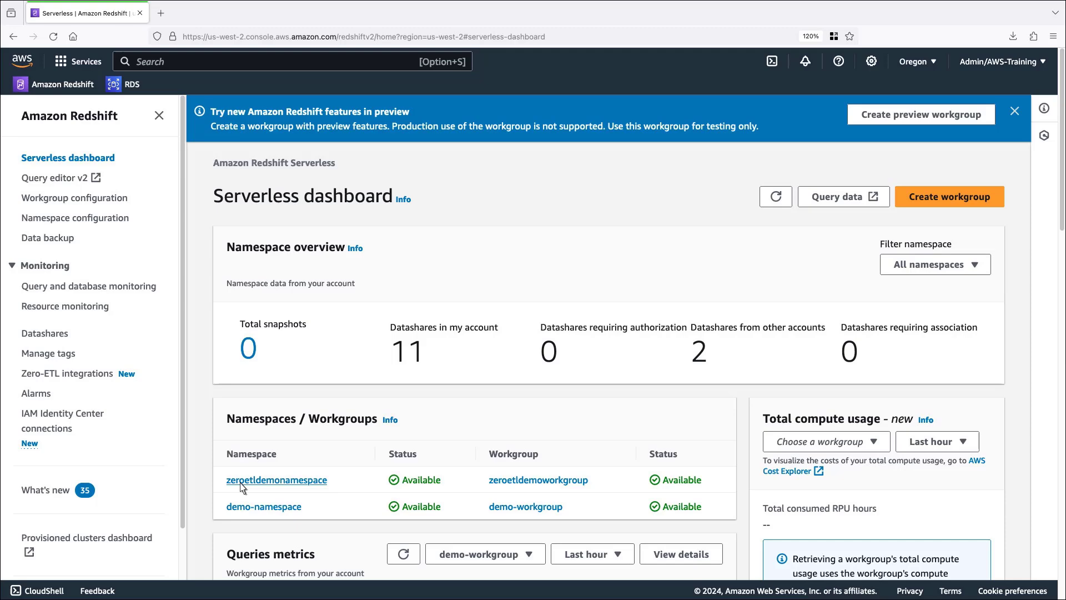
pyautogui.click(276, 480)
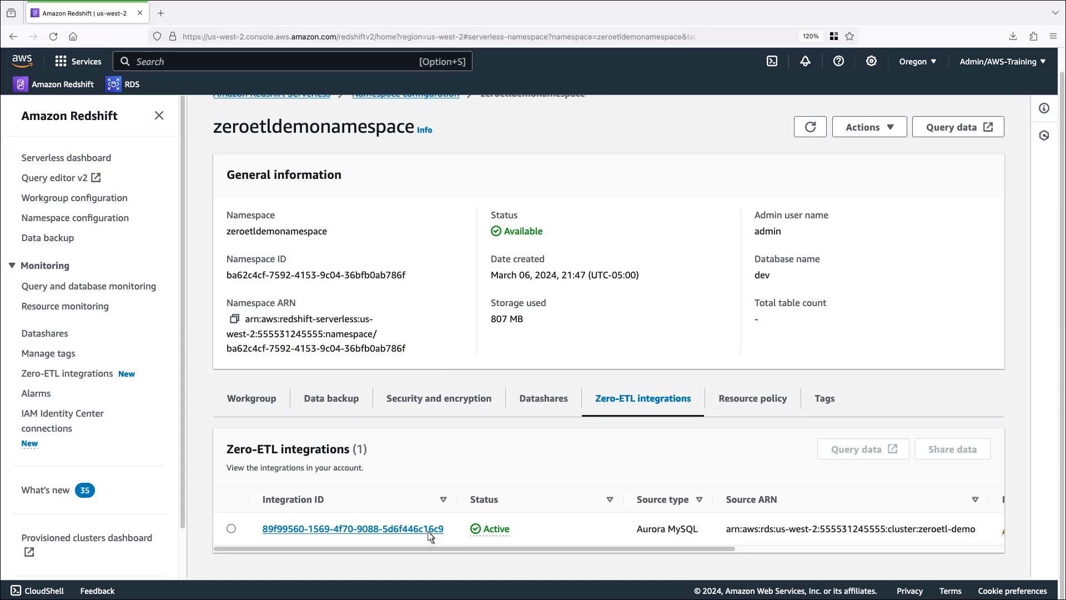
pyautogui.click(352, 529)
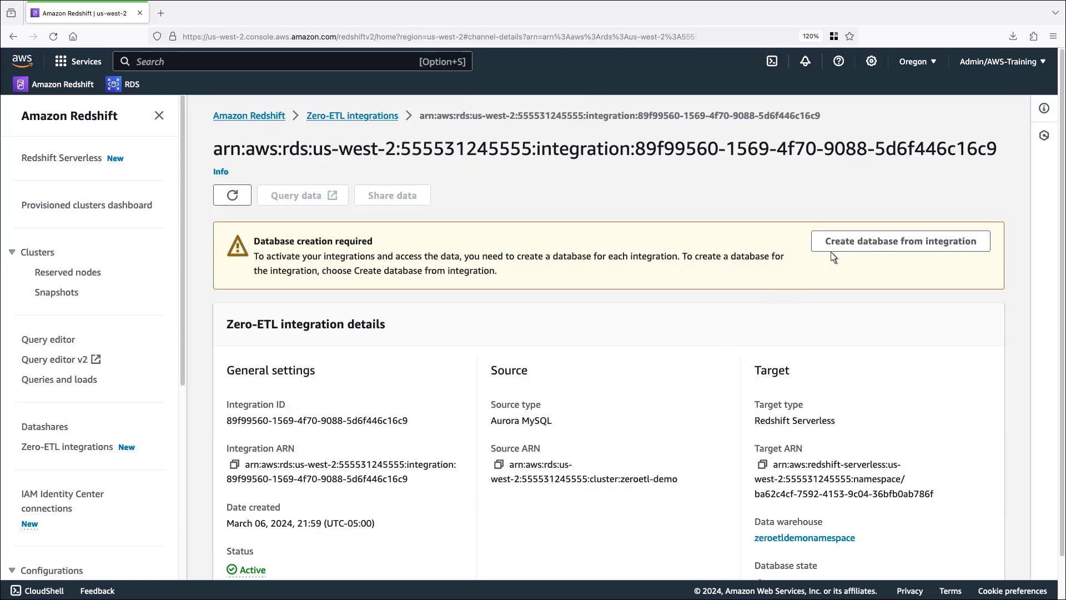
pyautogui.click(898, 241)
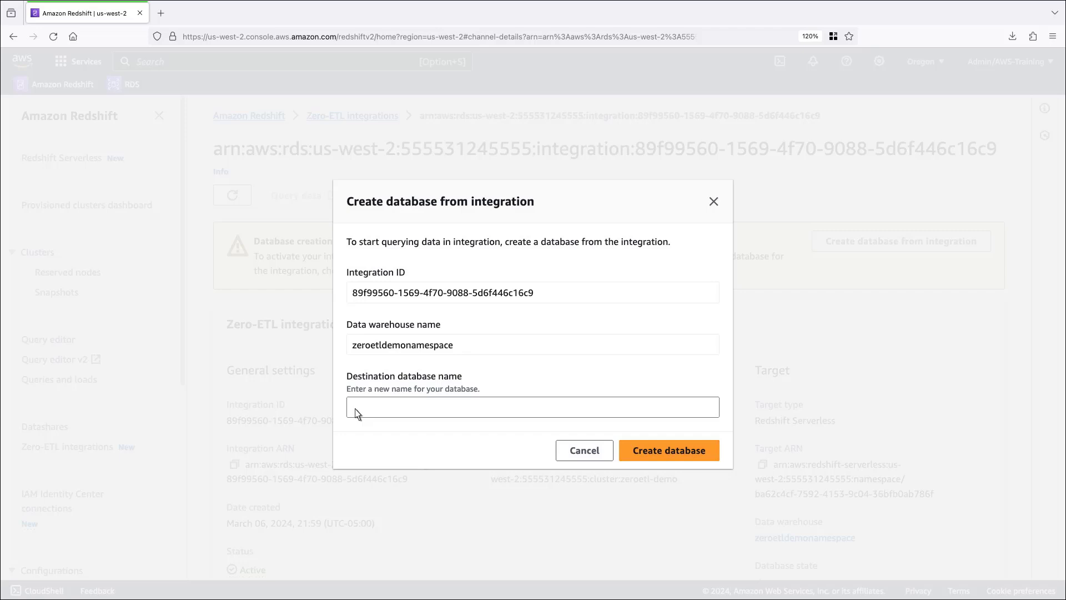
pyautogui.write('destination')
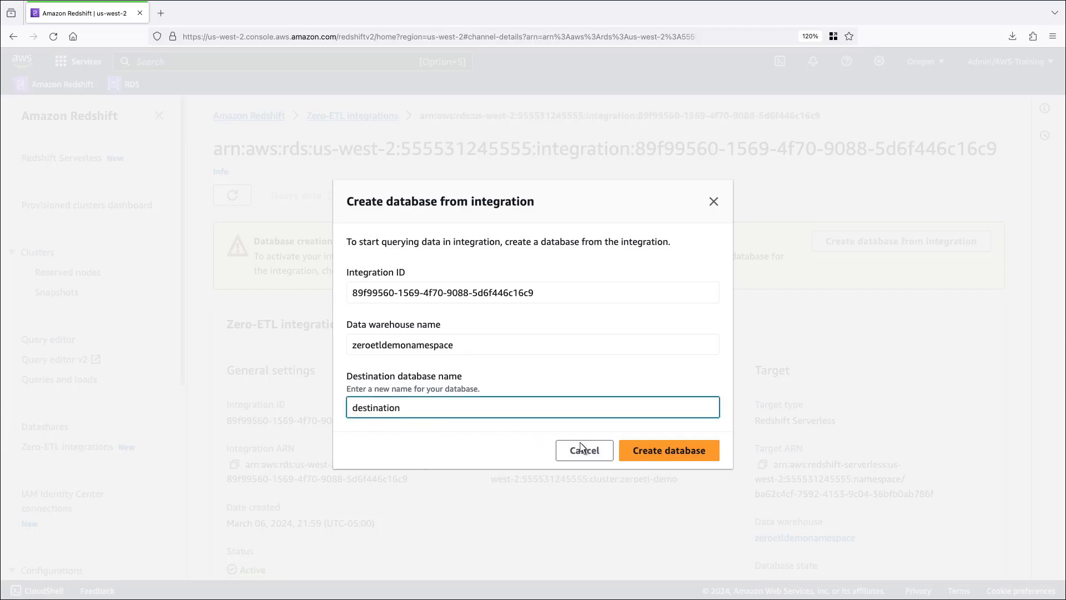
pyautogui.click(583, 450)
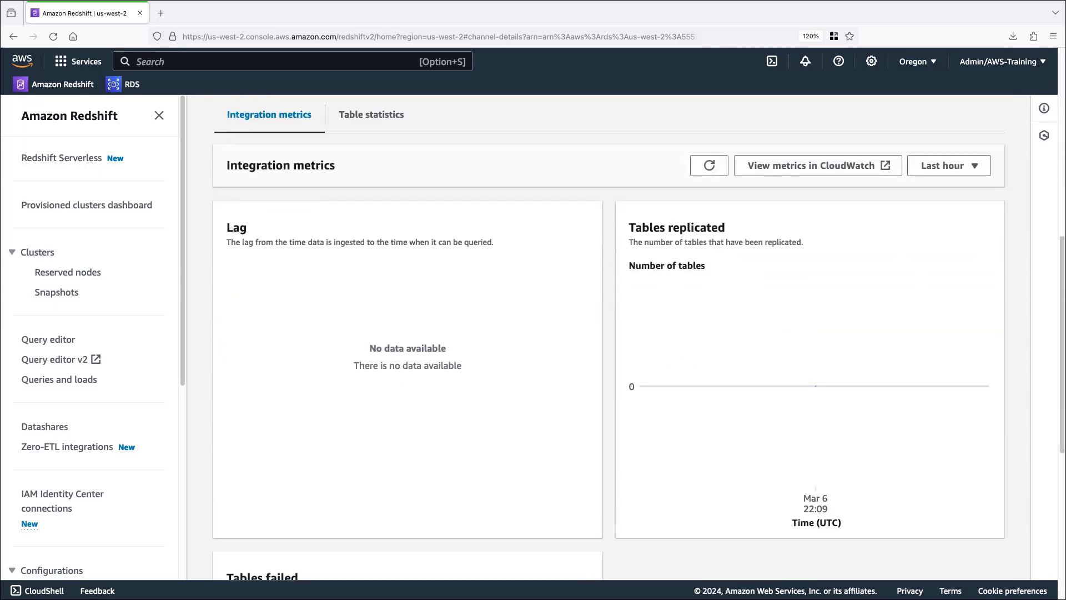
pyautogui.moveTo(999, 532)
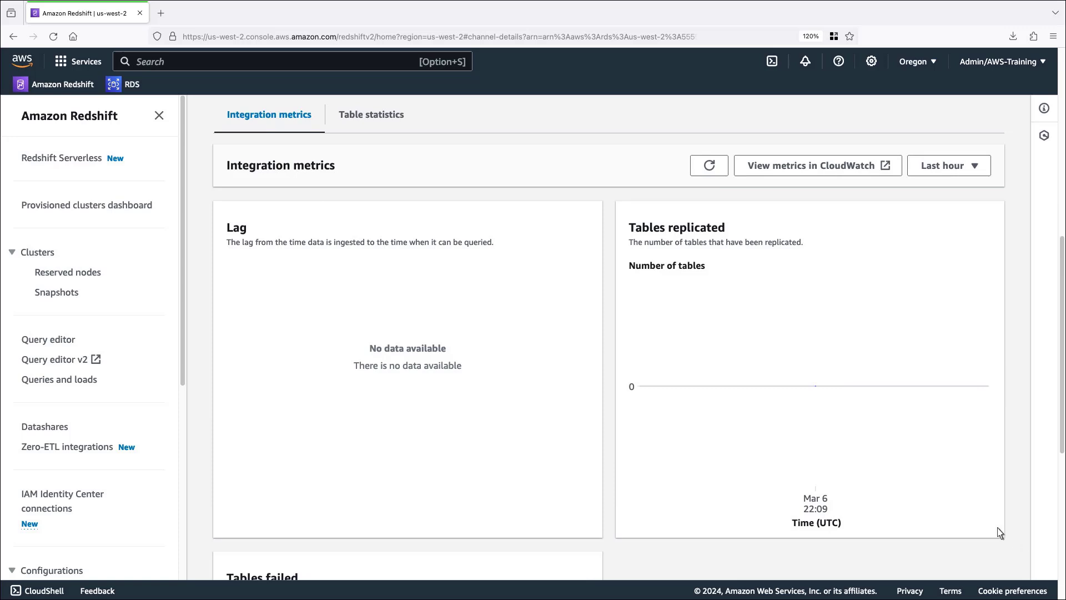
pyautogui.moveTo(816, 386)
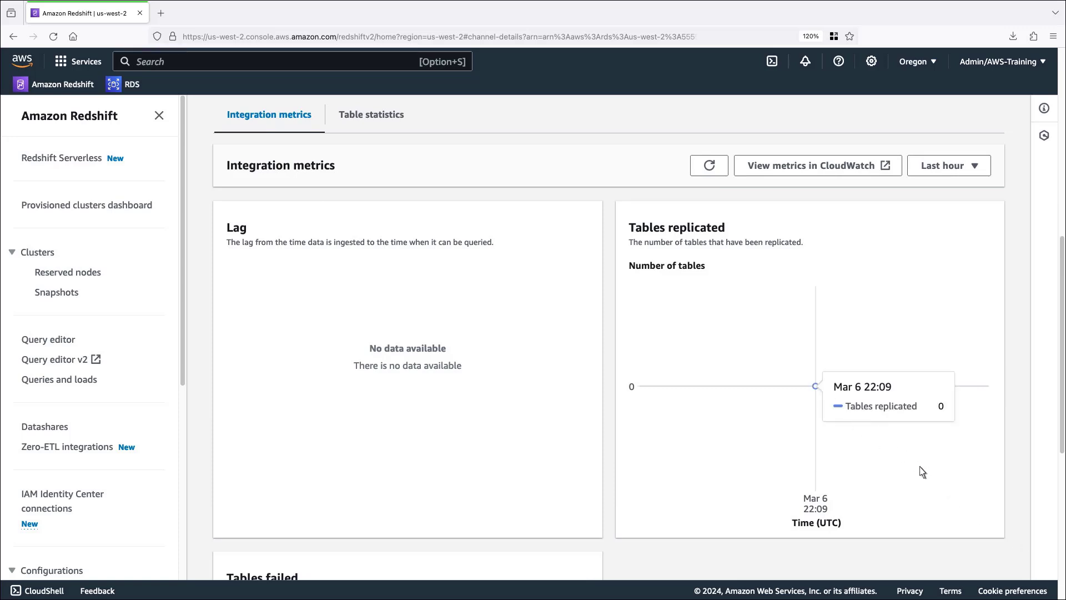
# Step: Review the integration metrics and show Table statistics, listing no RDS tables yet
pyautogui.scroll(-3)
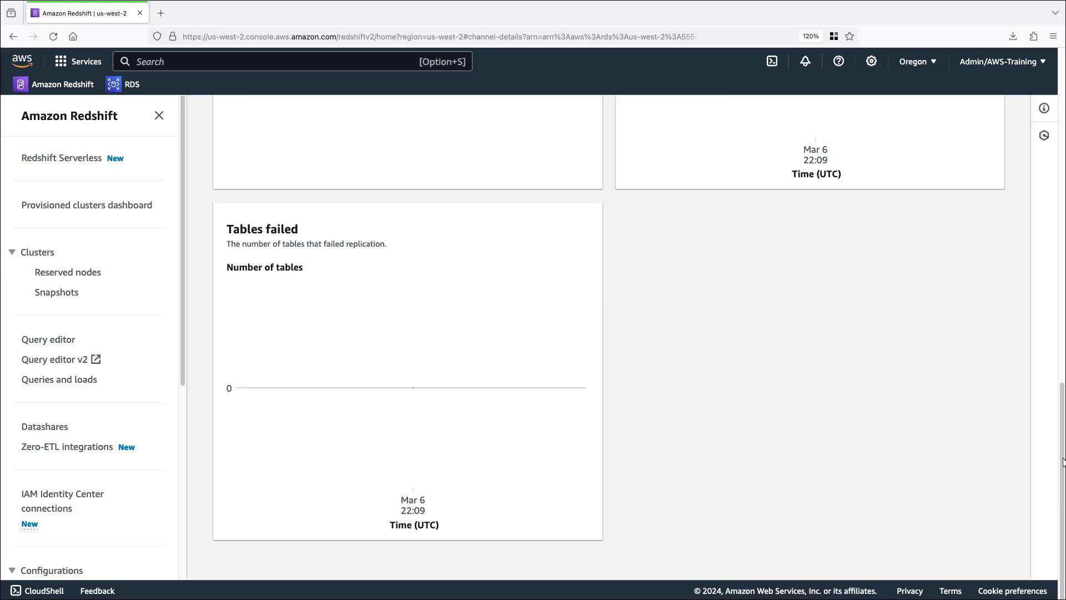
pyautogui.scroll(3)
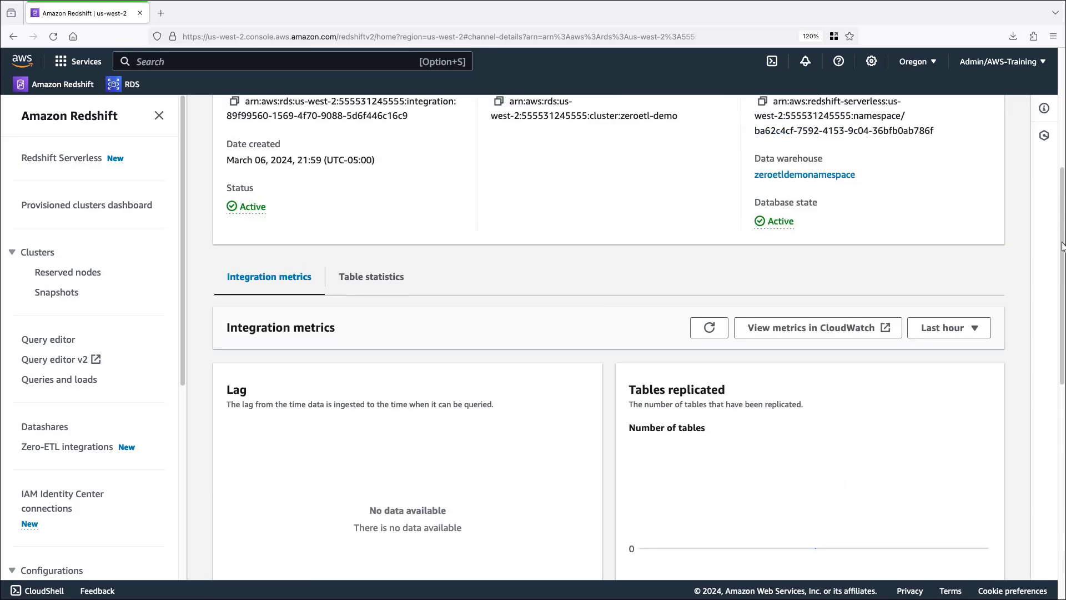
pyautogui.click(371, 276)
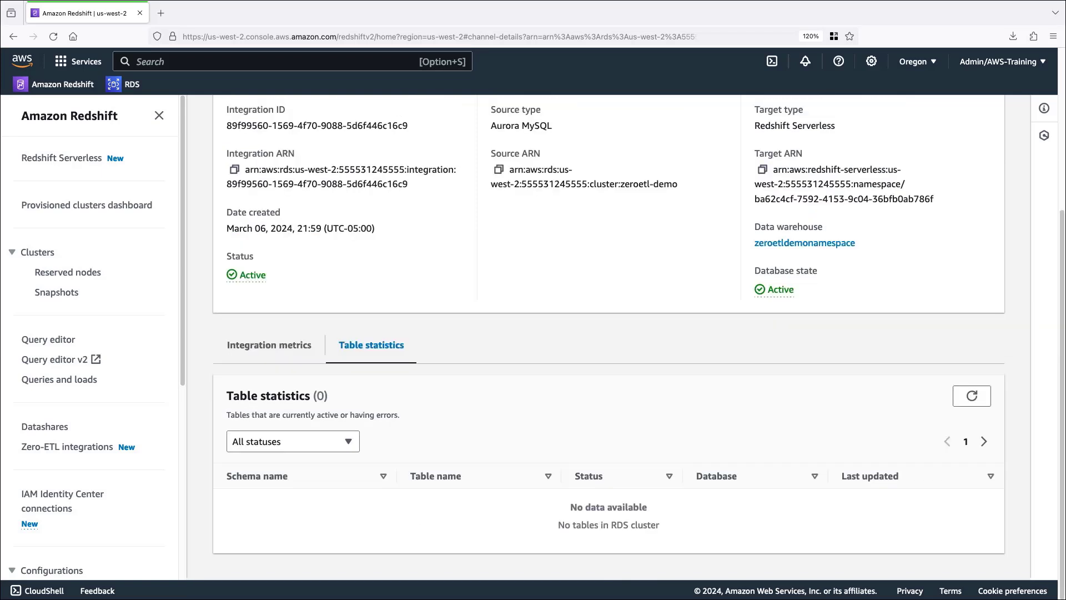